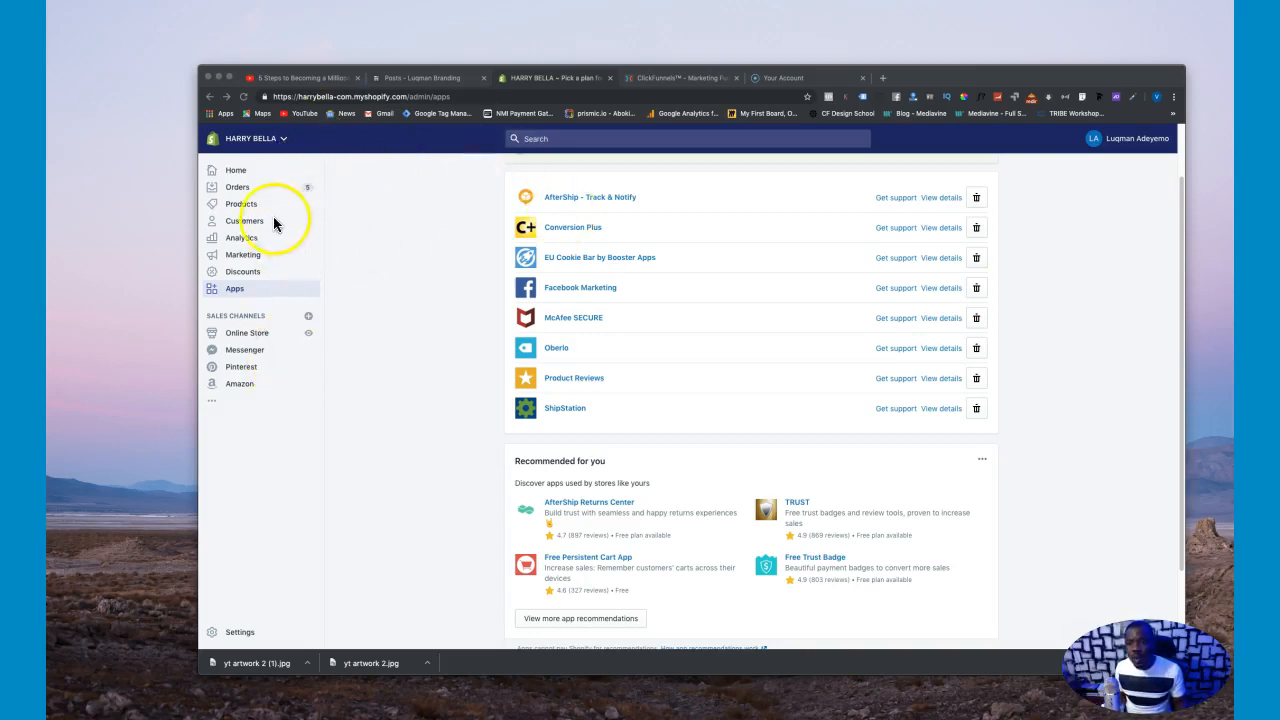
mouse_move(713, 315)
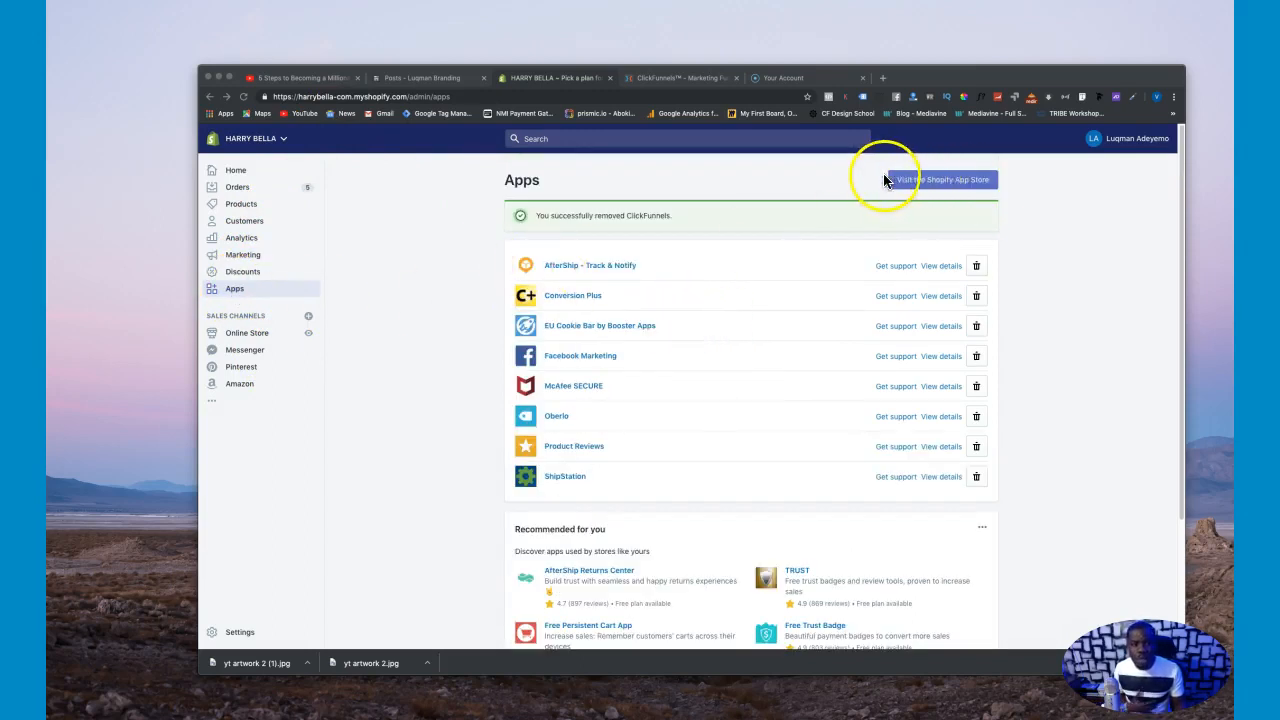
mouse_move(385, 252)
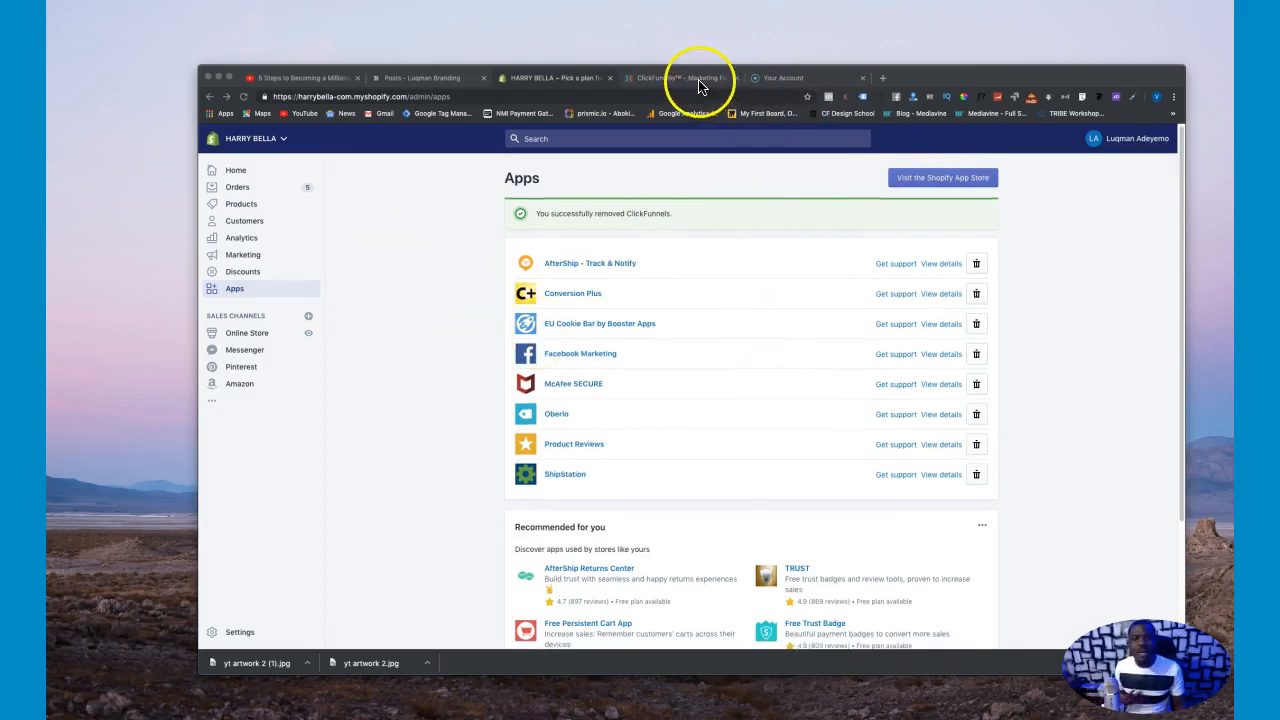
Step: From the ClickFunnels profile menu, open Account Settings and go to the Integrations page
click(680, 77)
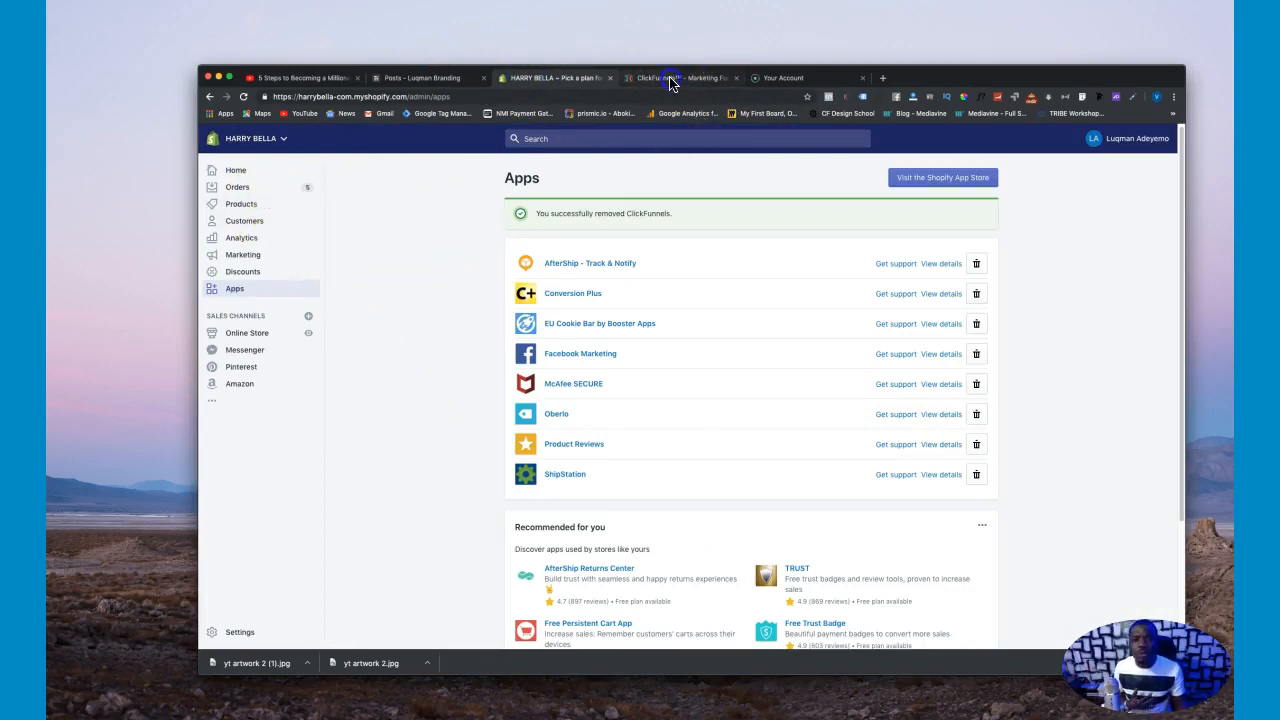
click(680, 77)
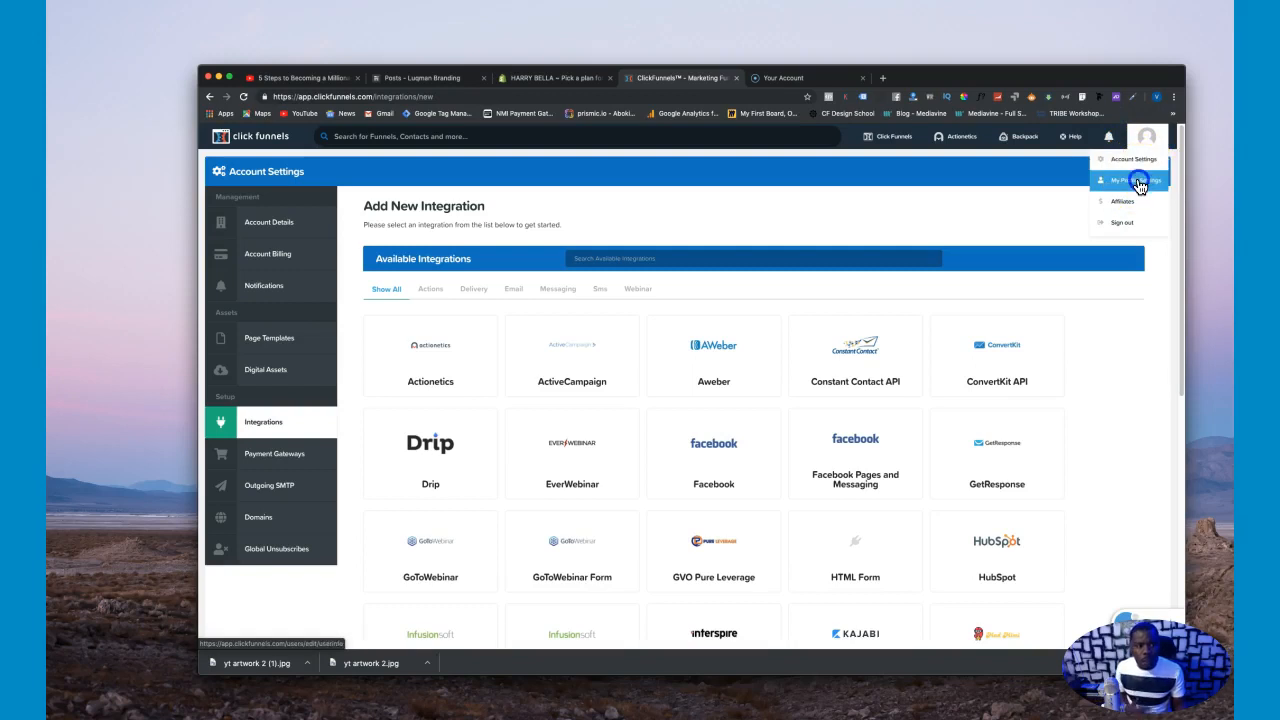
click(1130, 180)
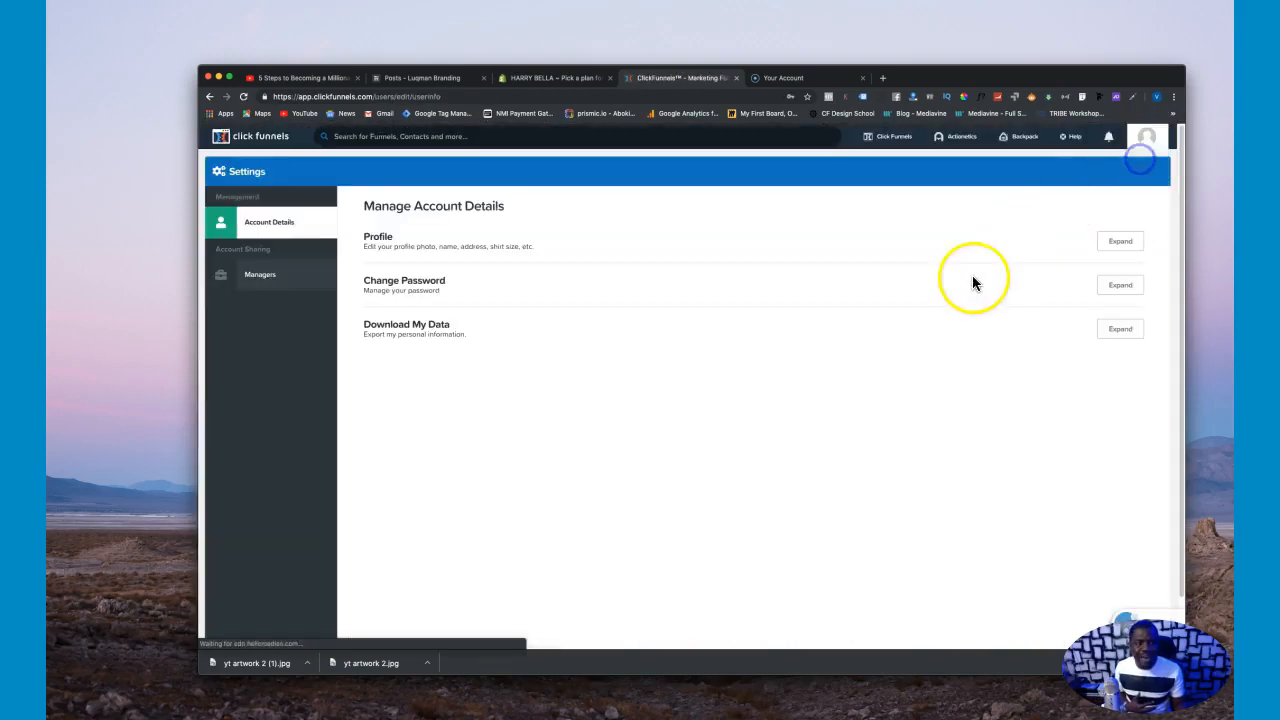
click(1119, 240)
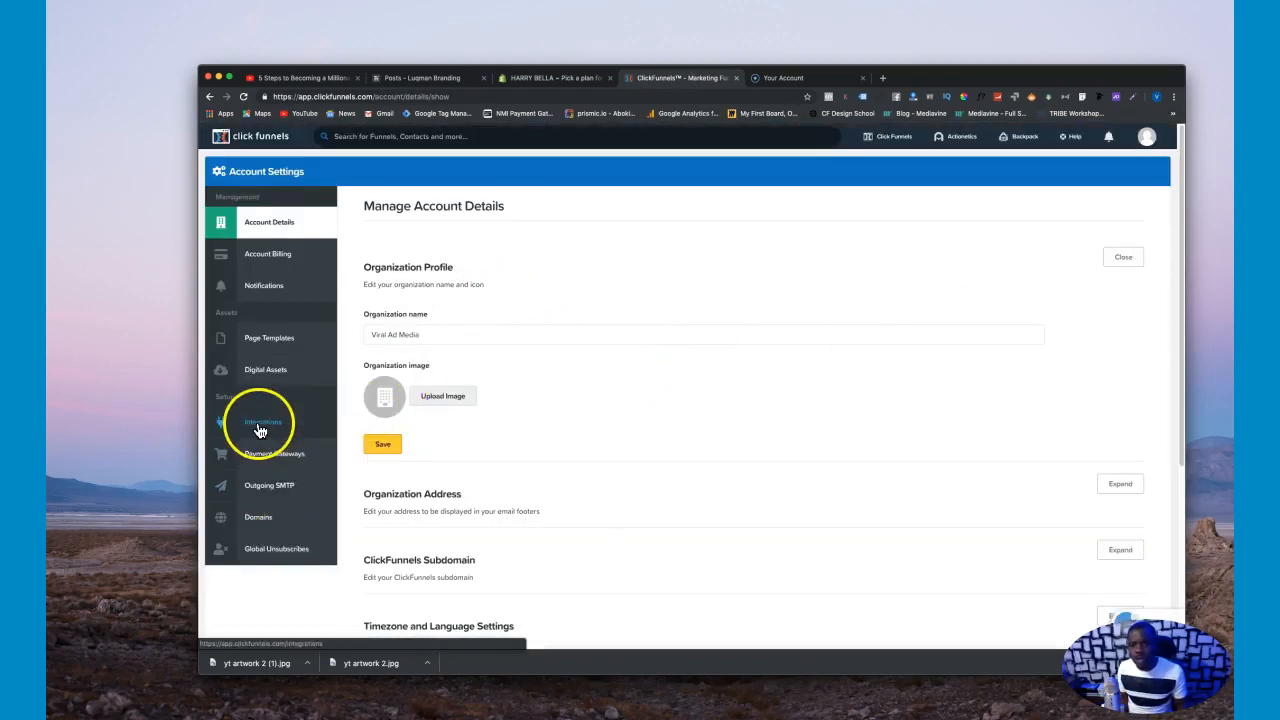
click(262, 421)
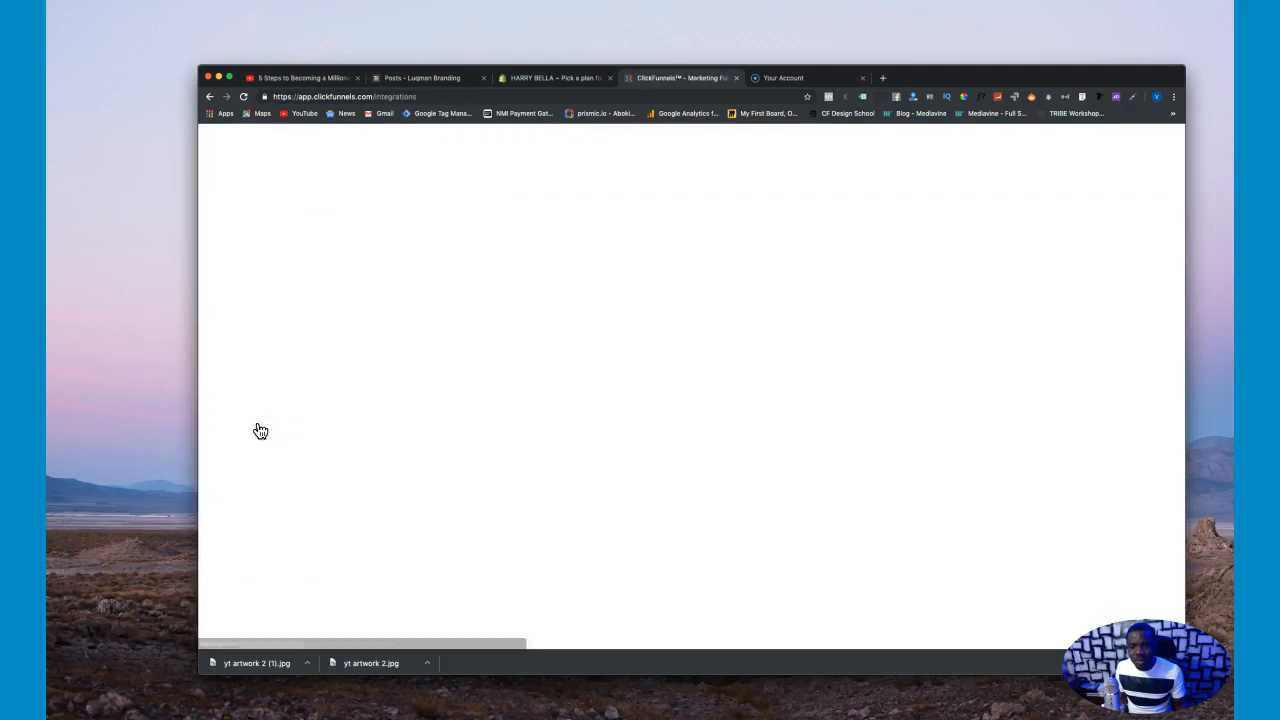
click(263, 421)
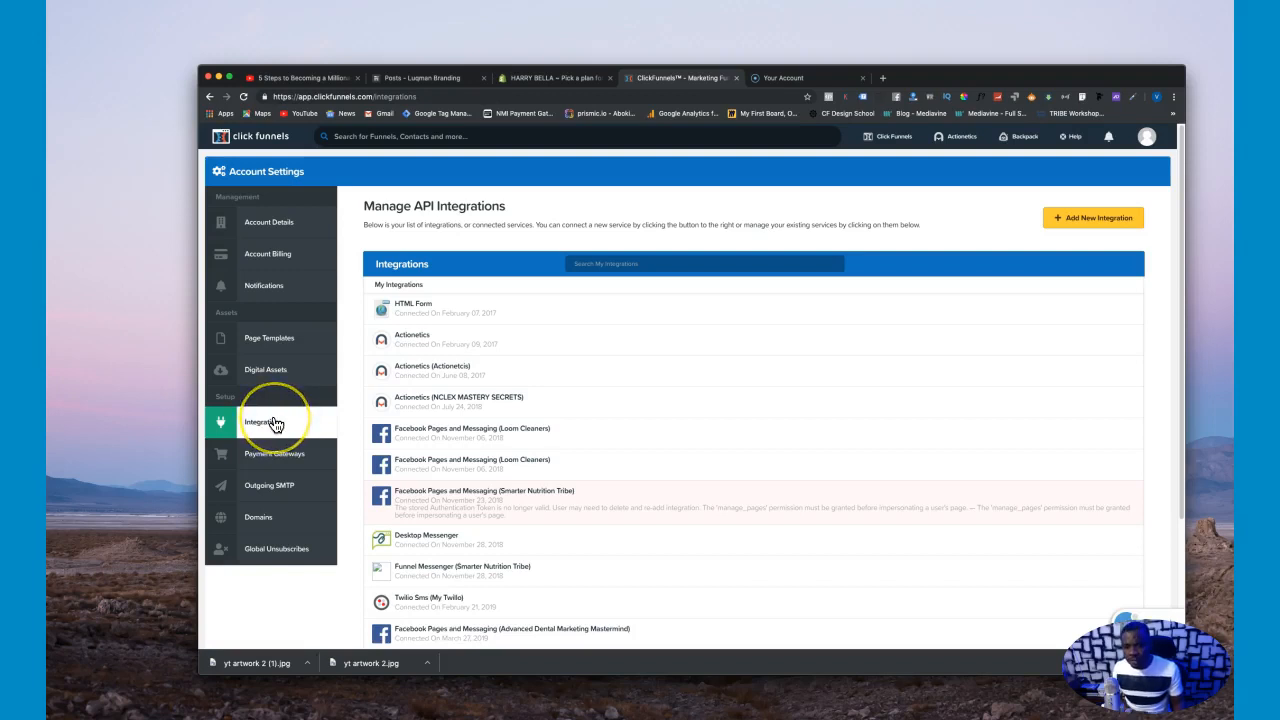
mouse_move(607, 430)
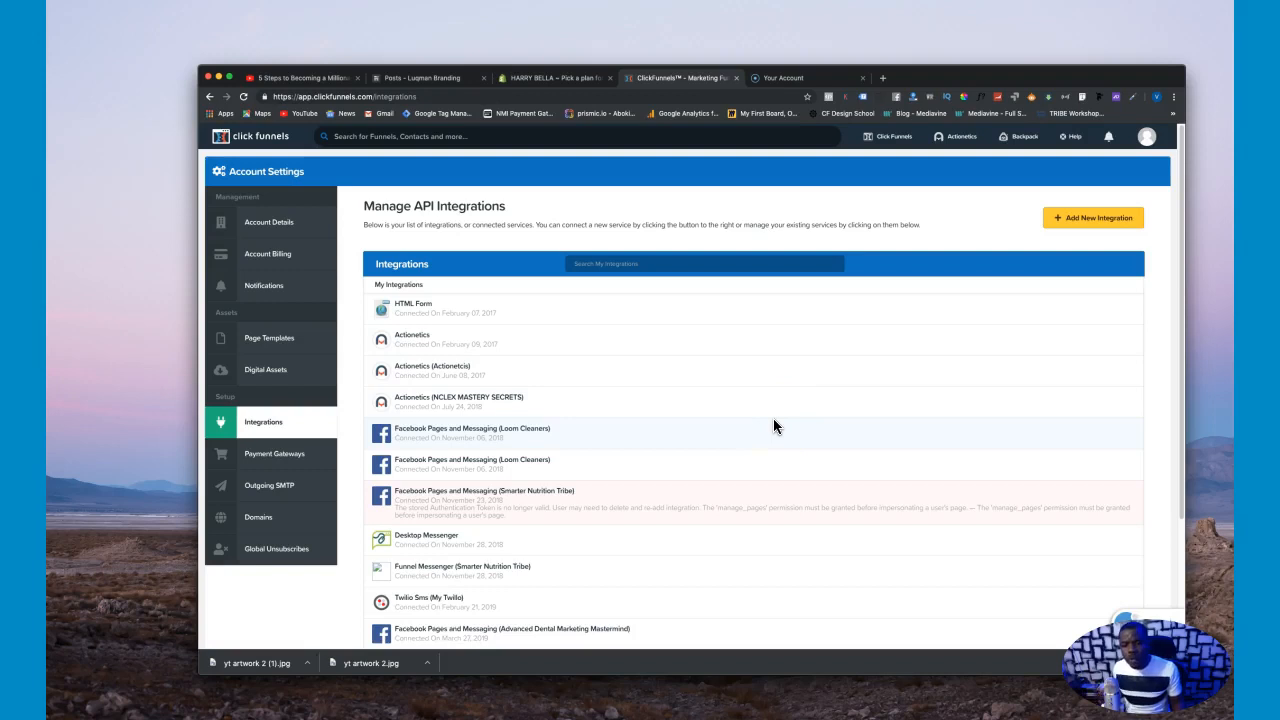
mouse_move(988, 365)
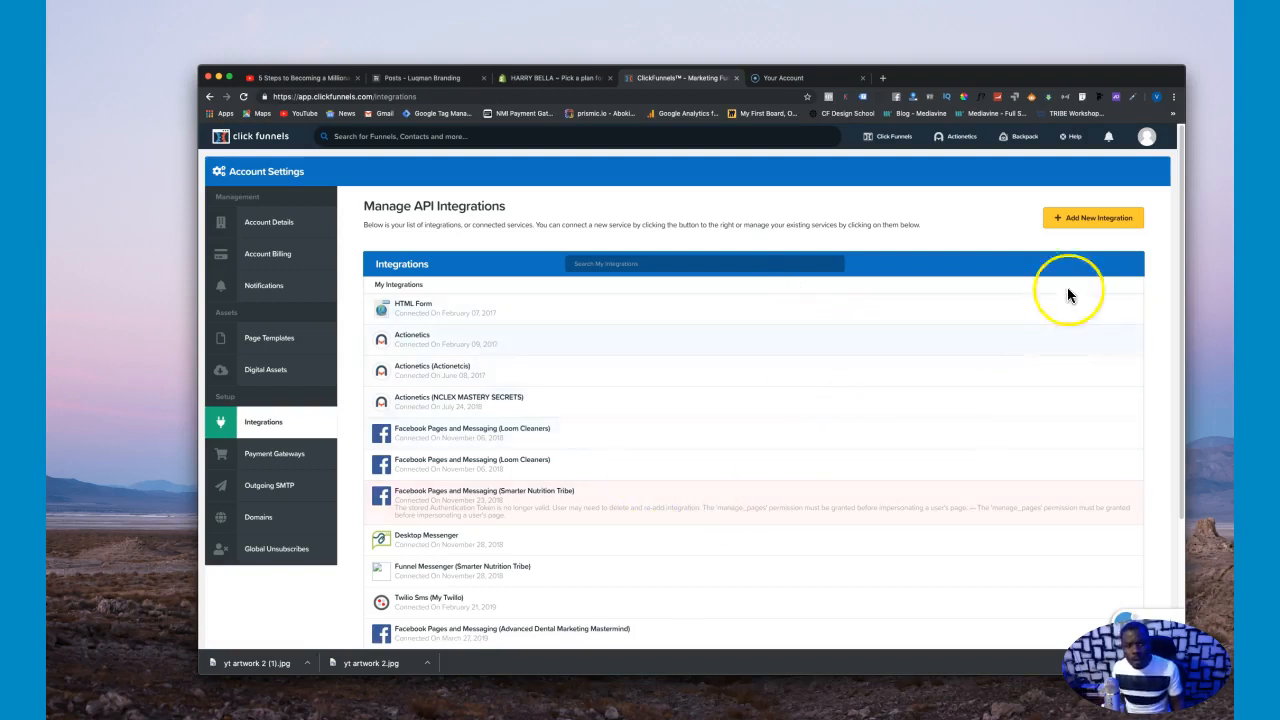
Step: Start a new Shopify integration and enter its nickname
click(1092, 217)
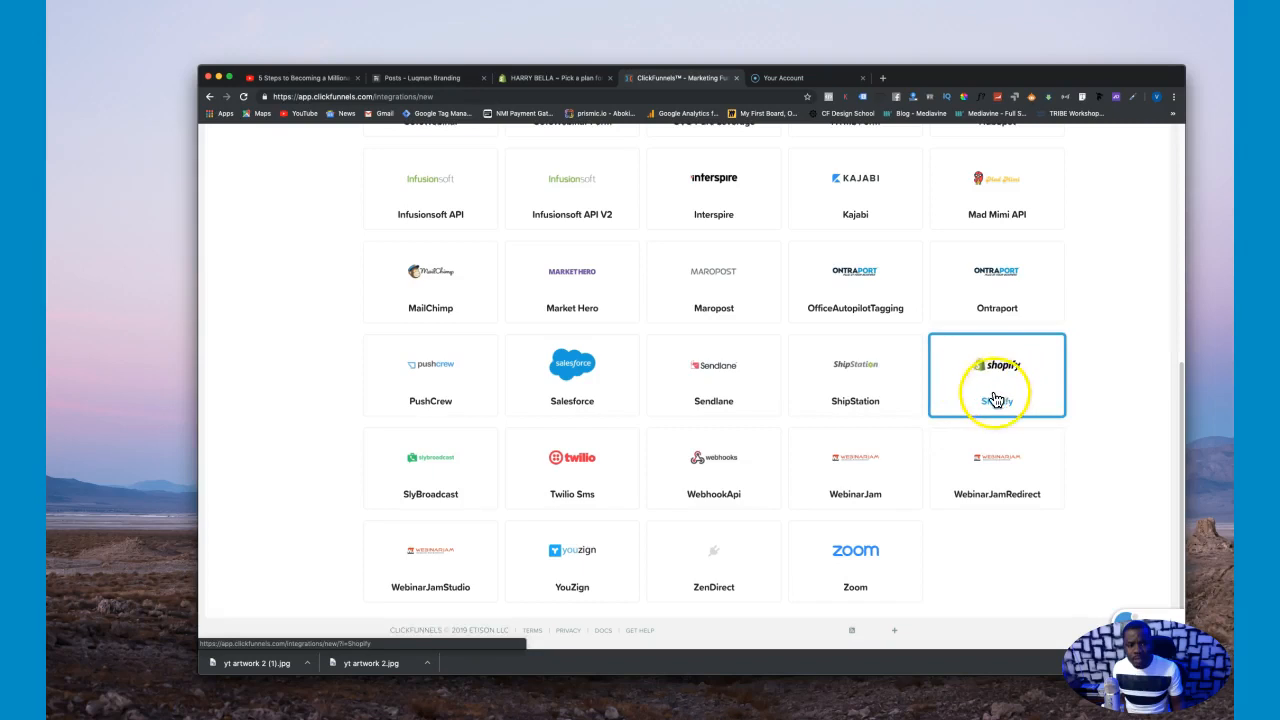
click(996, 375)
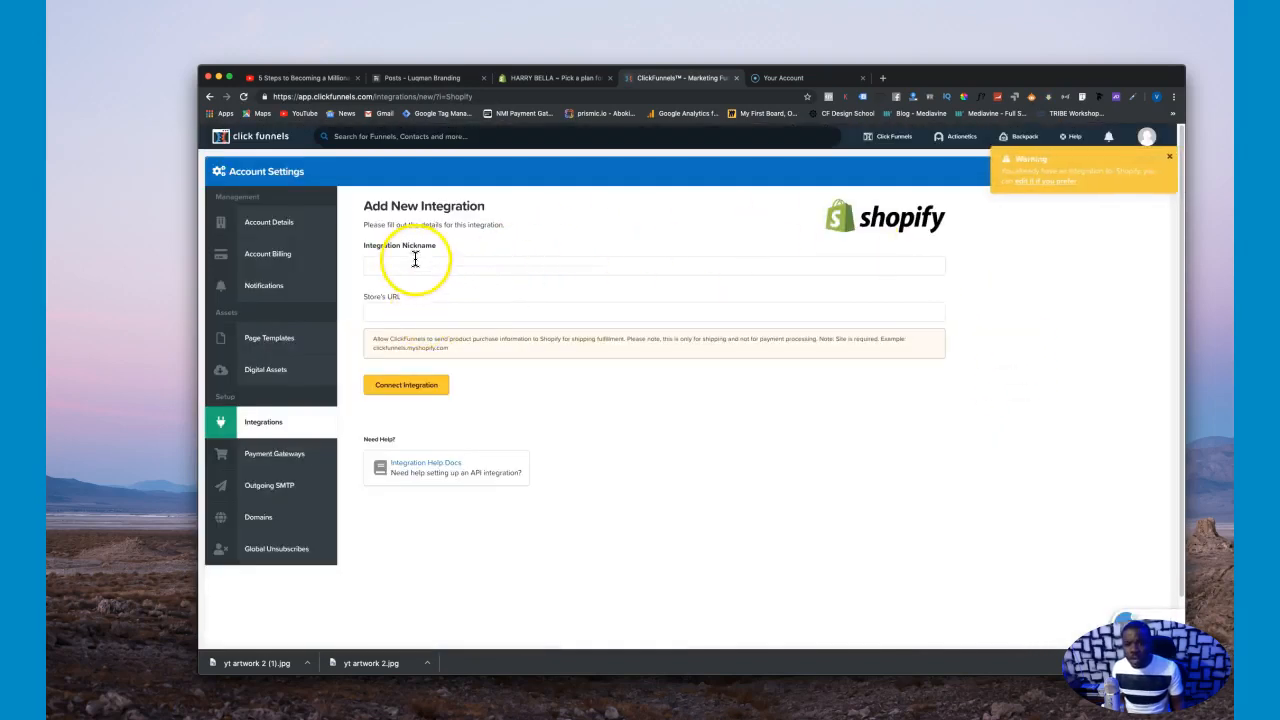
click(652, 265)
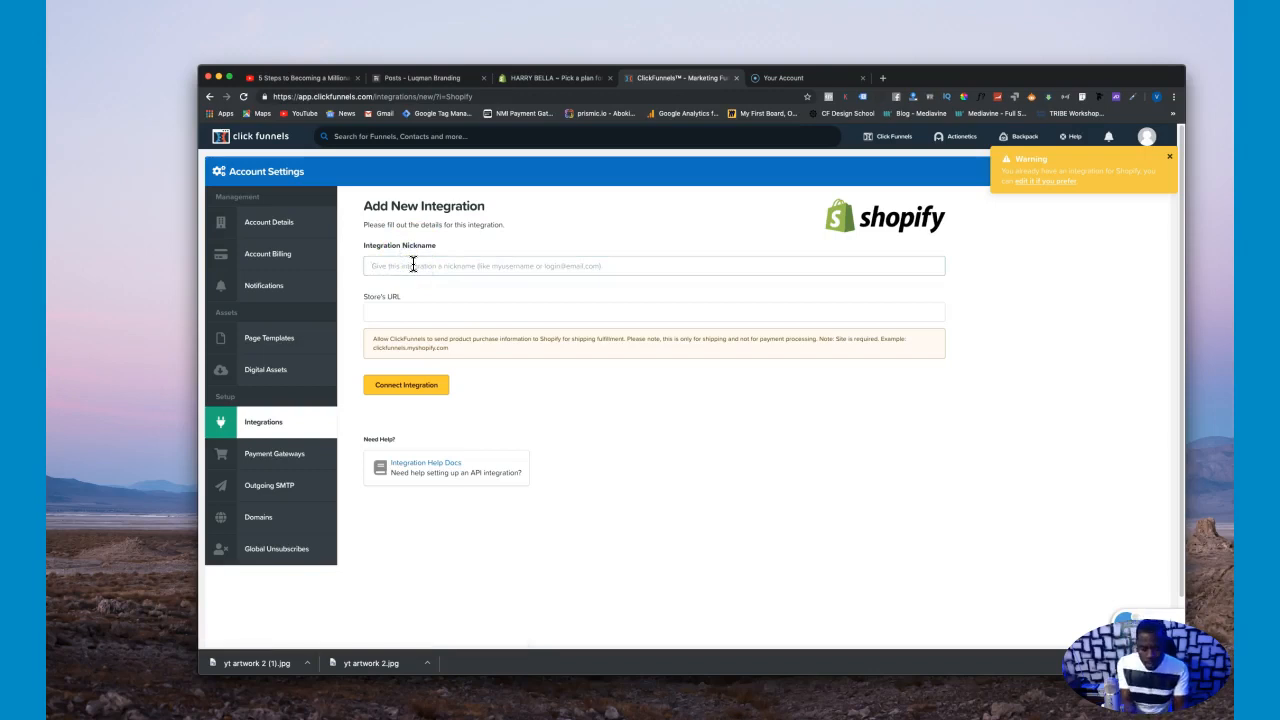
text(Harry bella)
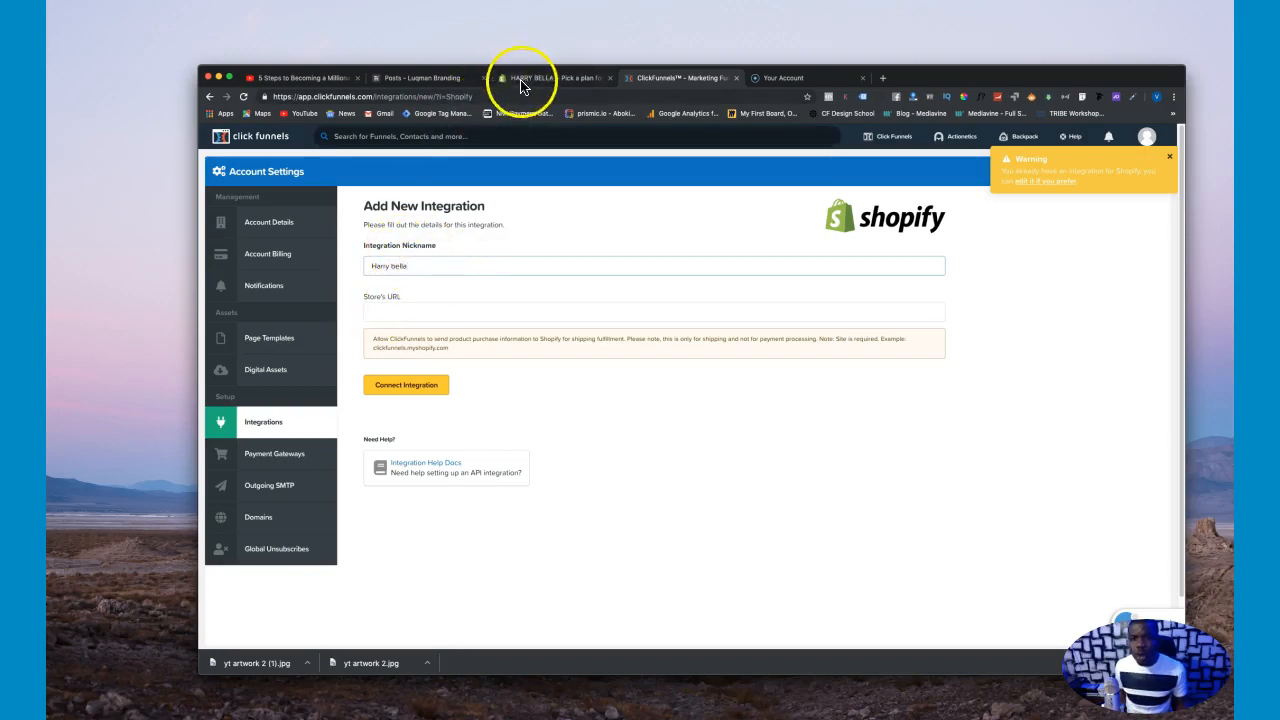
Step: Copy the Shopify store address and enter harrybella-com.myshopify.com as the store URL
click(555, 77)
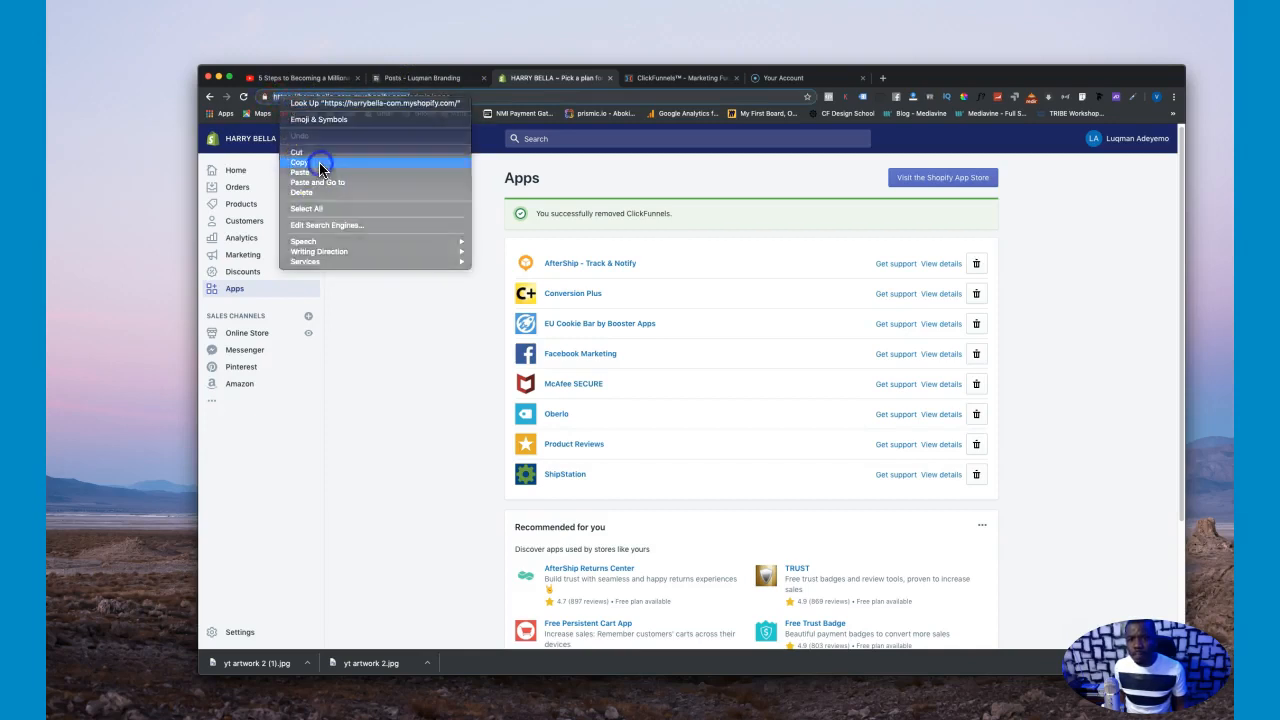
click(683, 77)
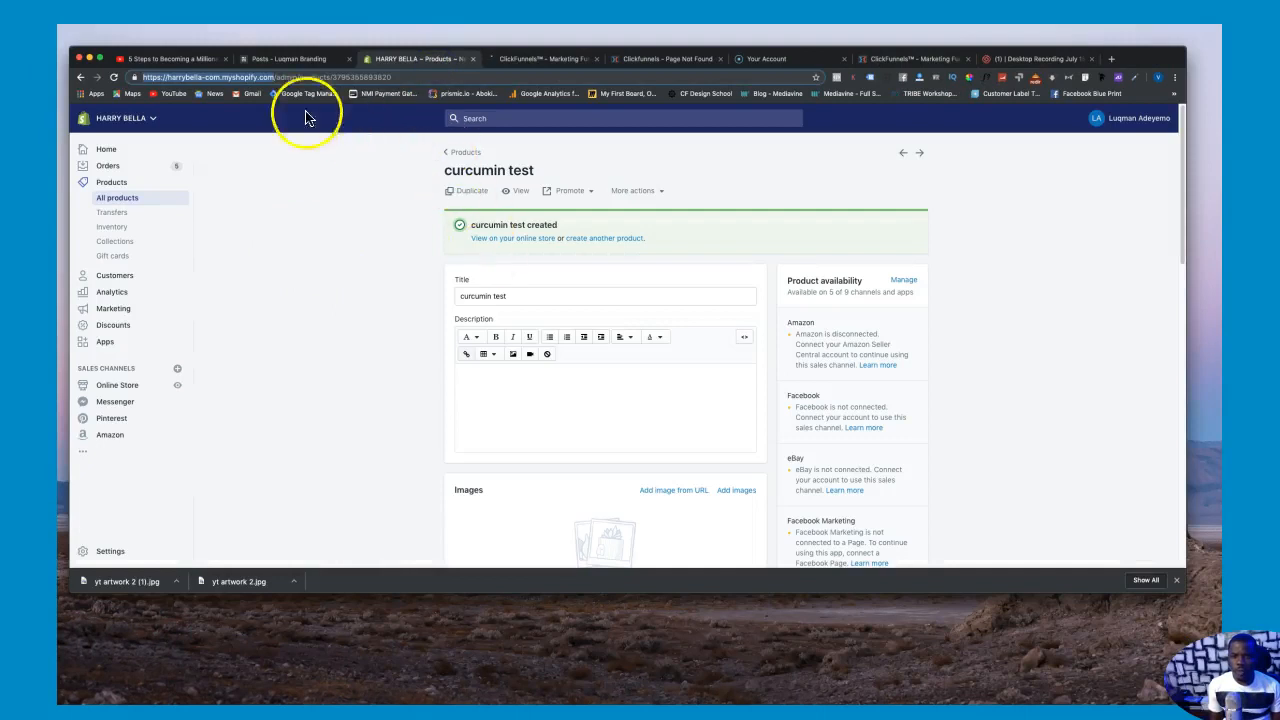
right_click(210, 77)
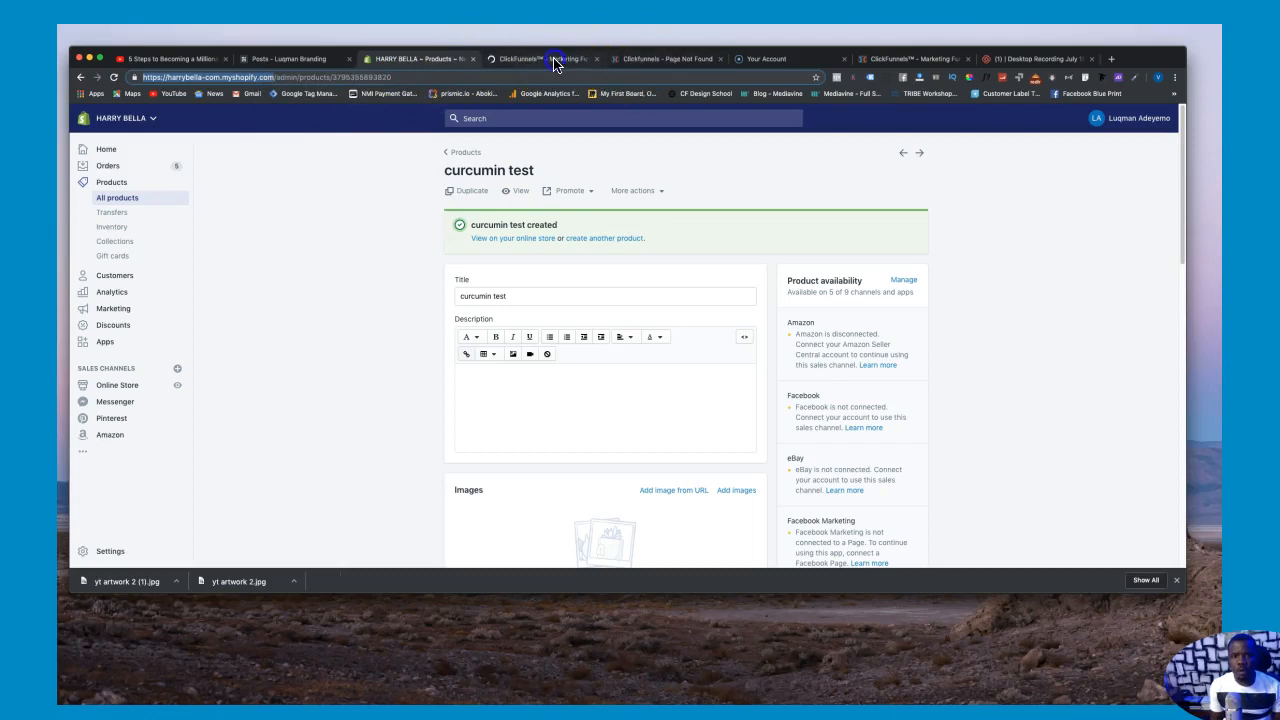
click(543, 58)
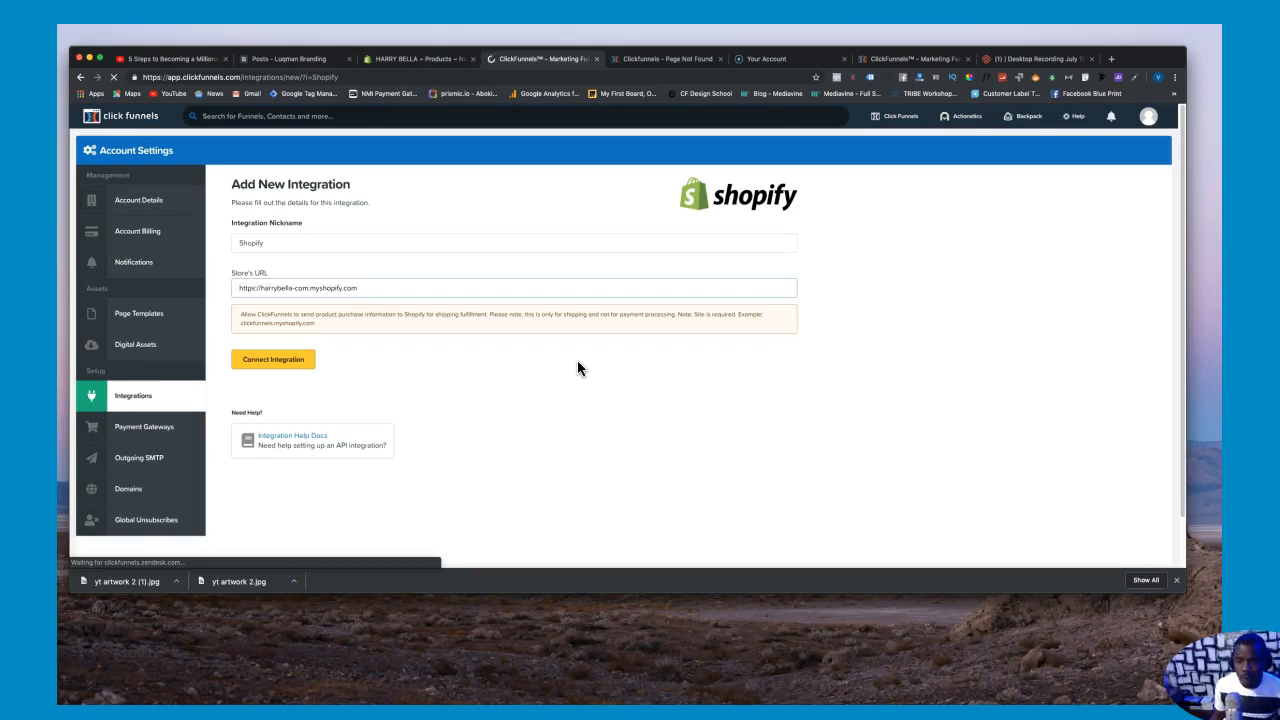
click(263, 288)
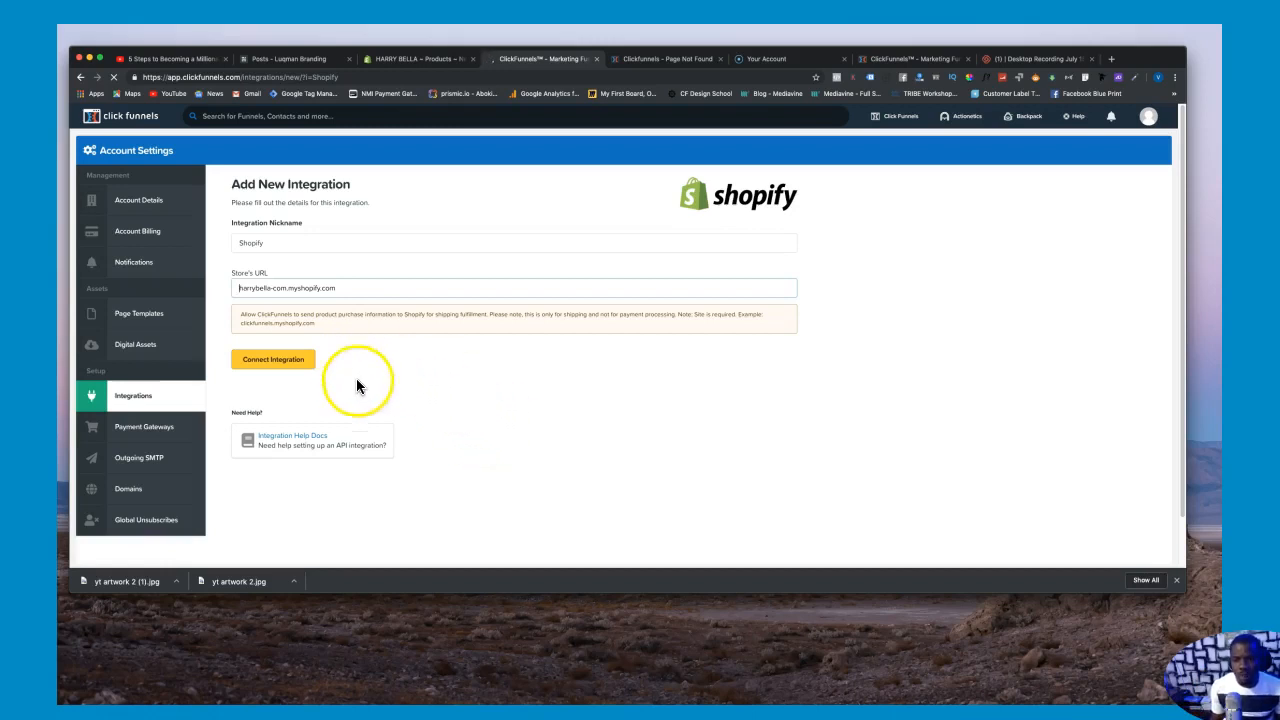
Step: Connect the integration and install ClickFunnels as an unlisted app on the Shopify store
click(273, 359)
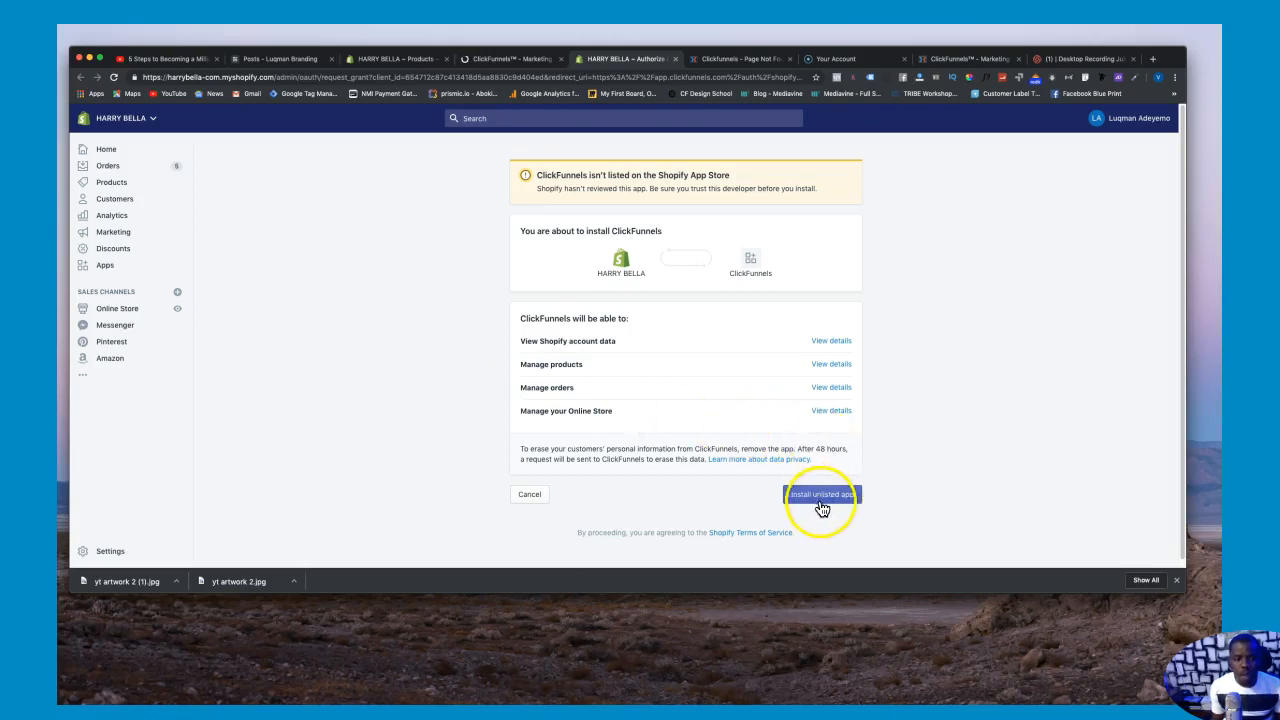
click(820, 494)
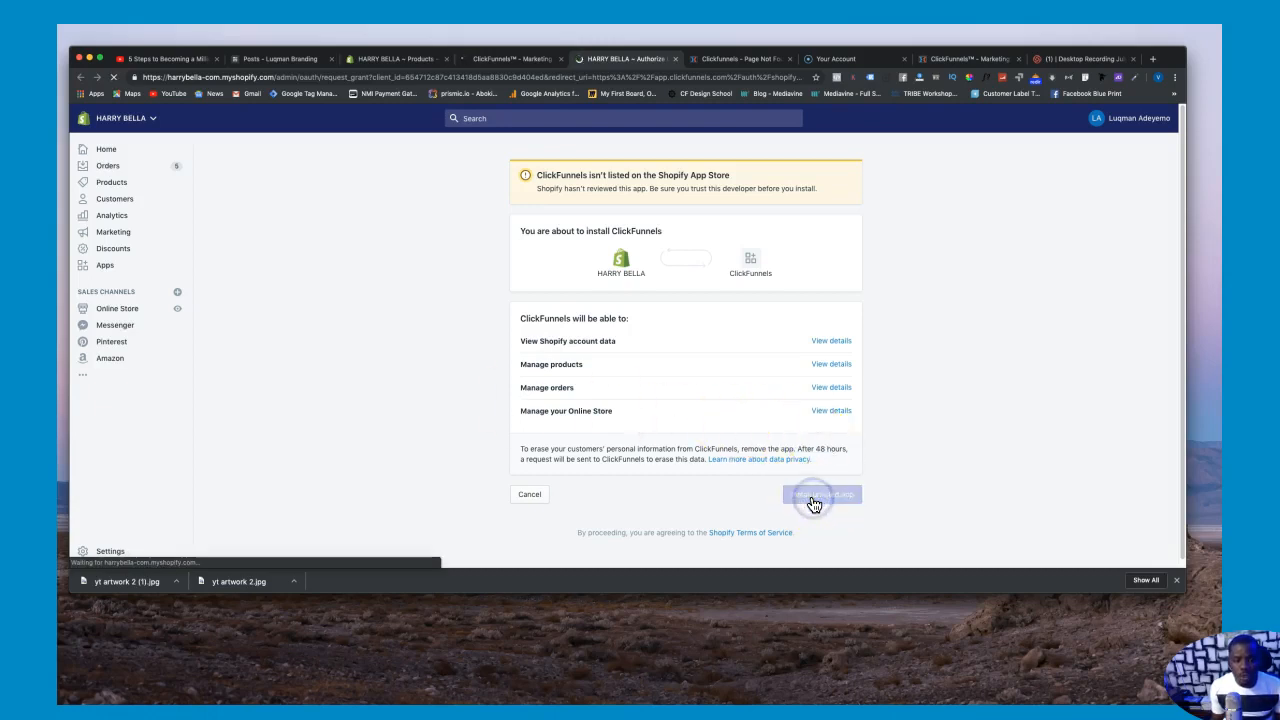
click(821, 494)
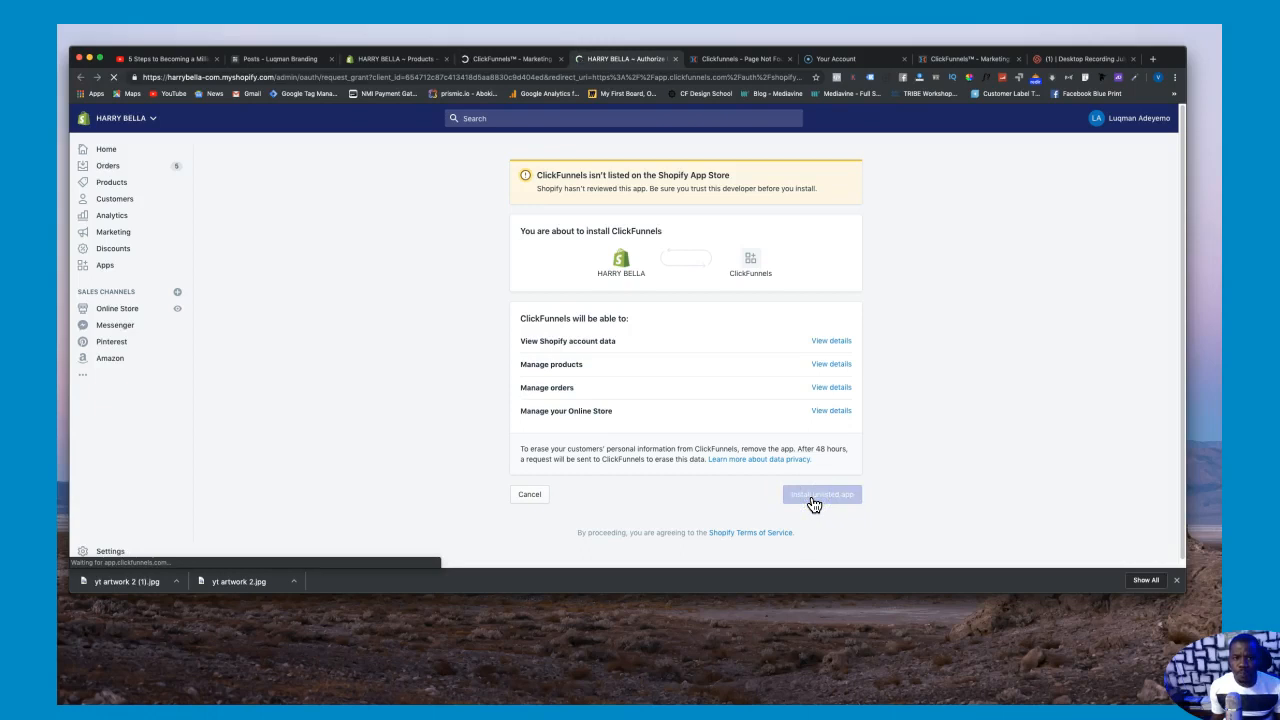
click(821, 494)
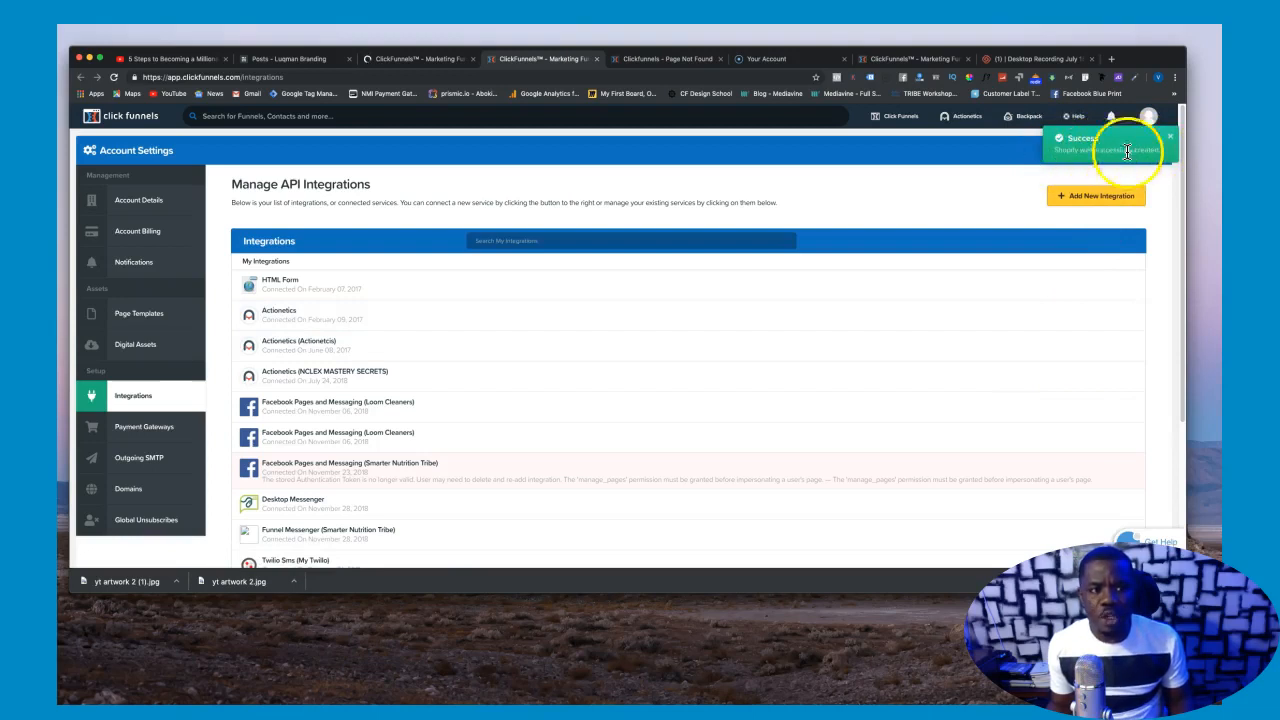
mouse_move(628, 100)
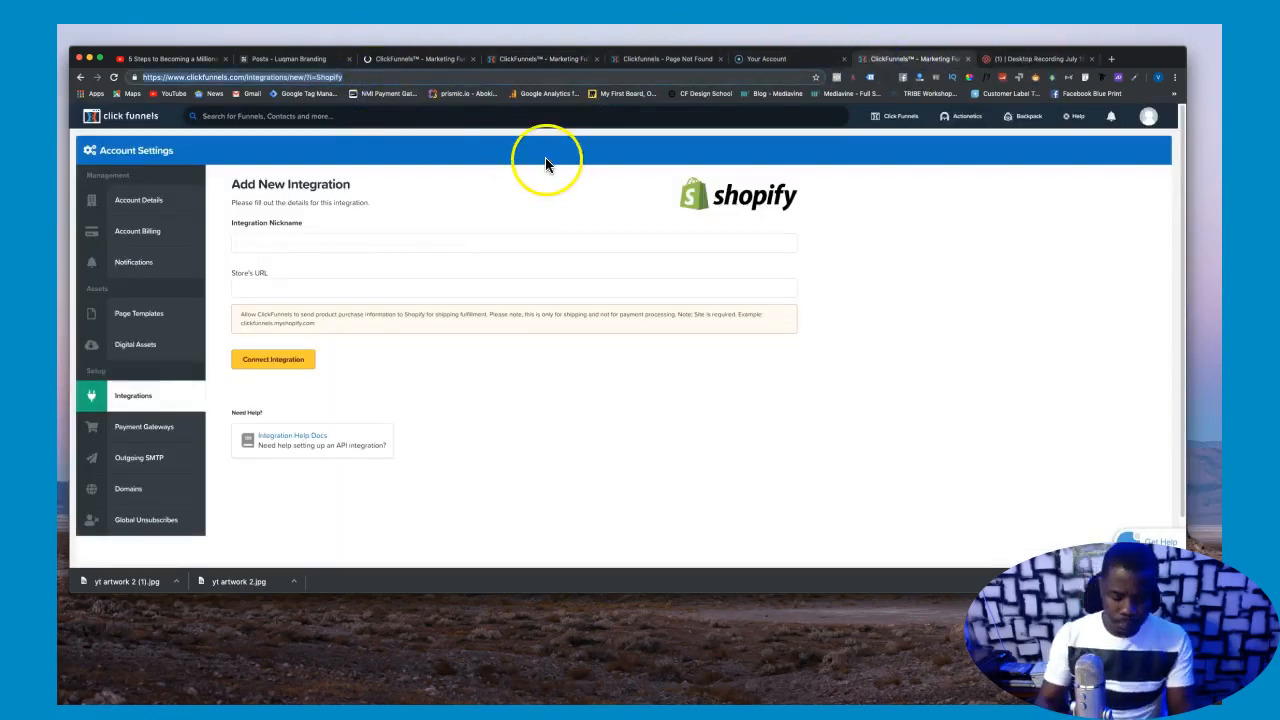
Step: Check ClickFunnels under Shopify's installed apps, close the Page Not Found tab, return to Integrations
click(883, 58)
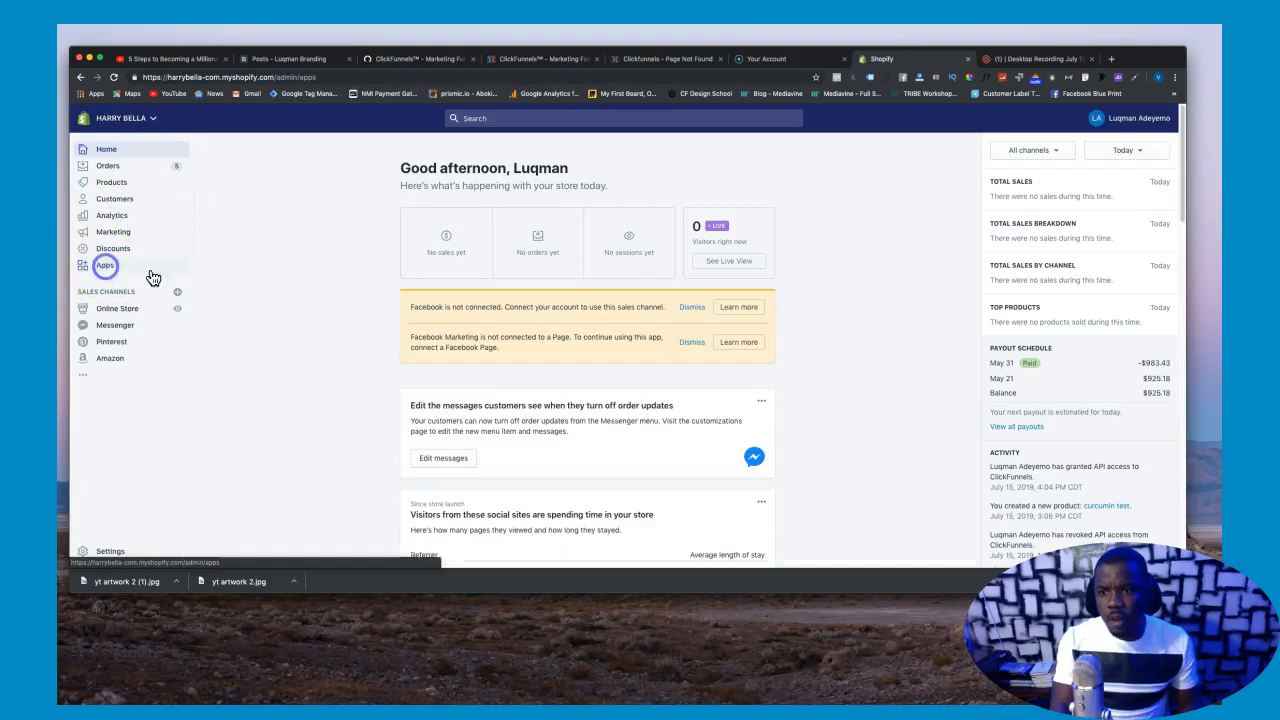
click(105, 265)
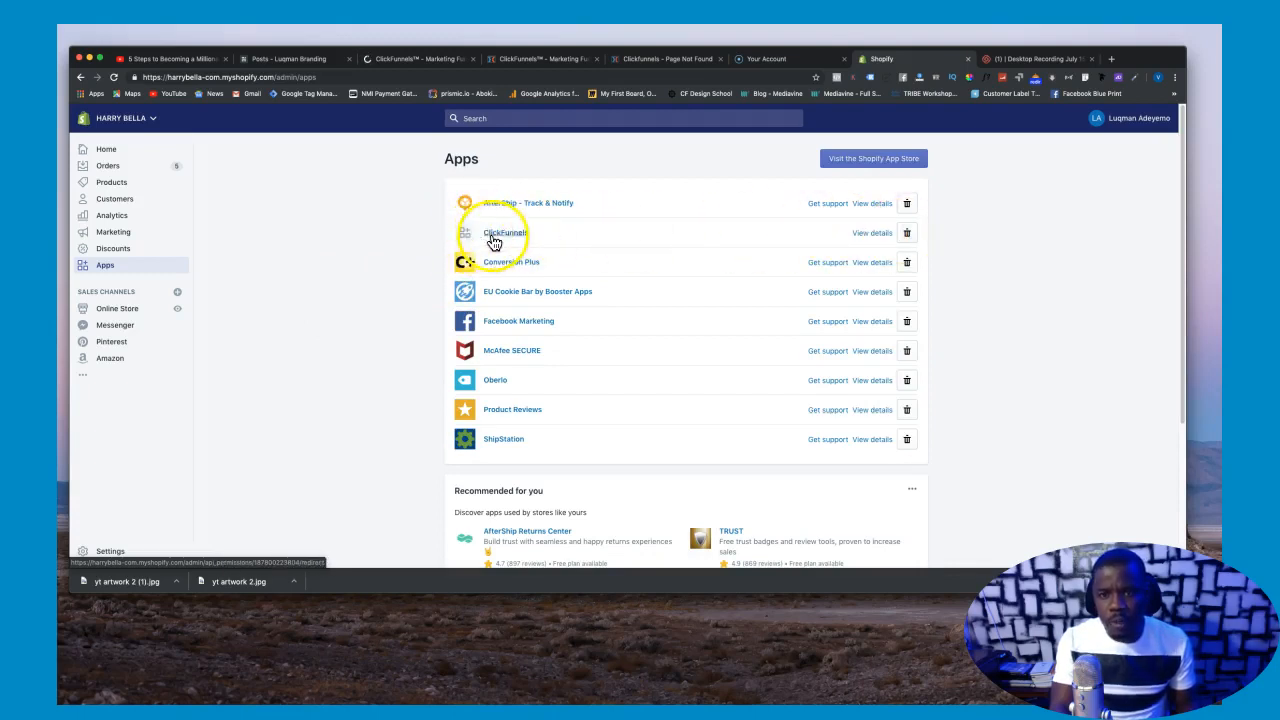
click(665, 58)
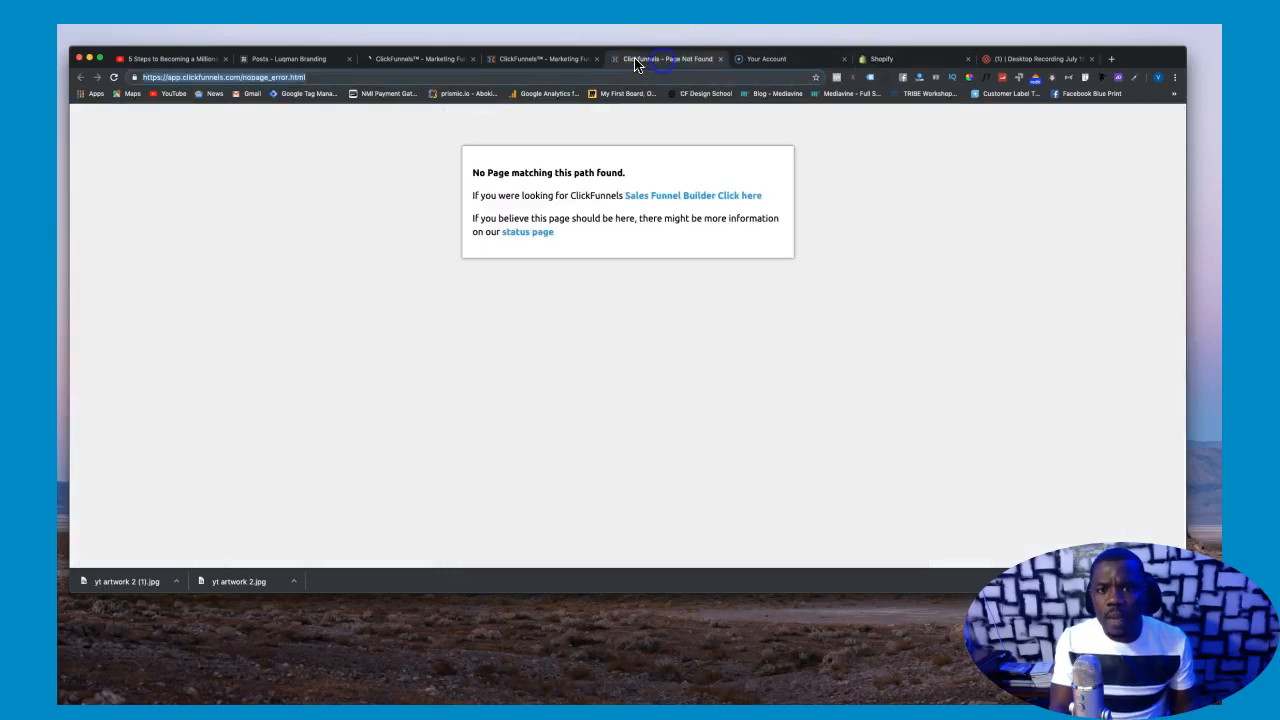
click(540, 58)
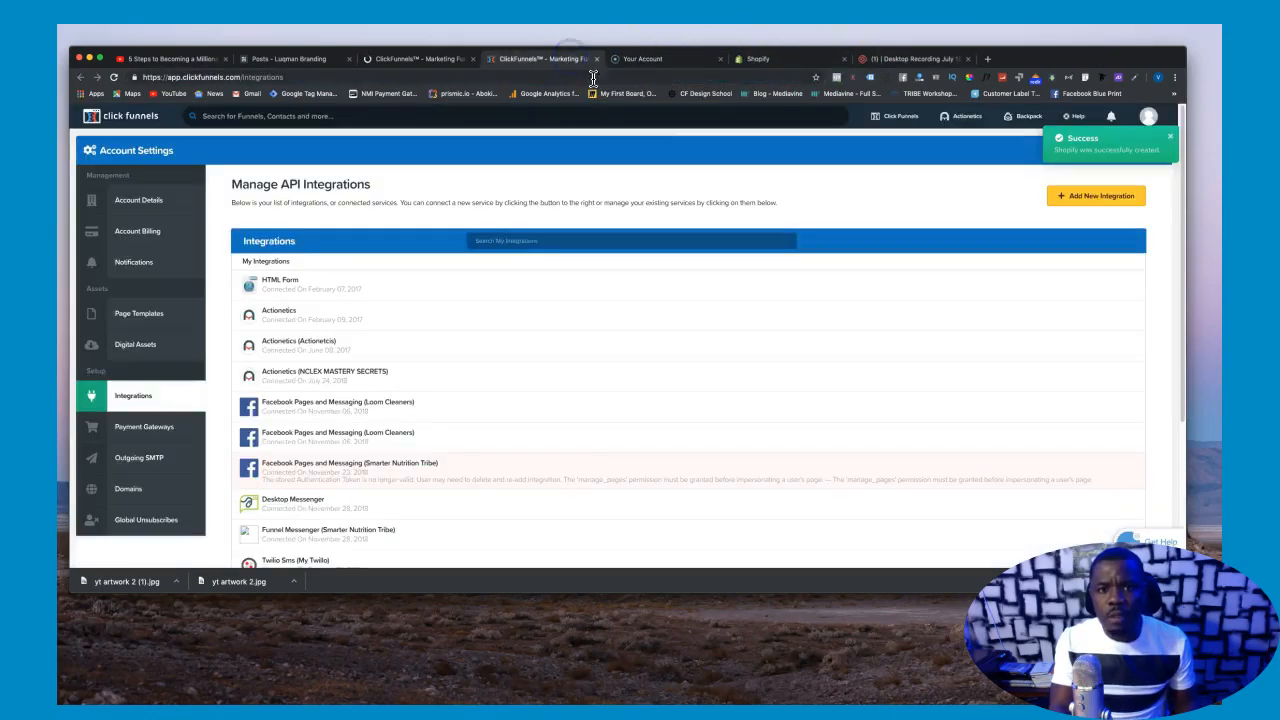
click(897, 116)
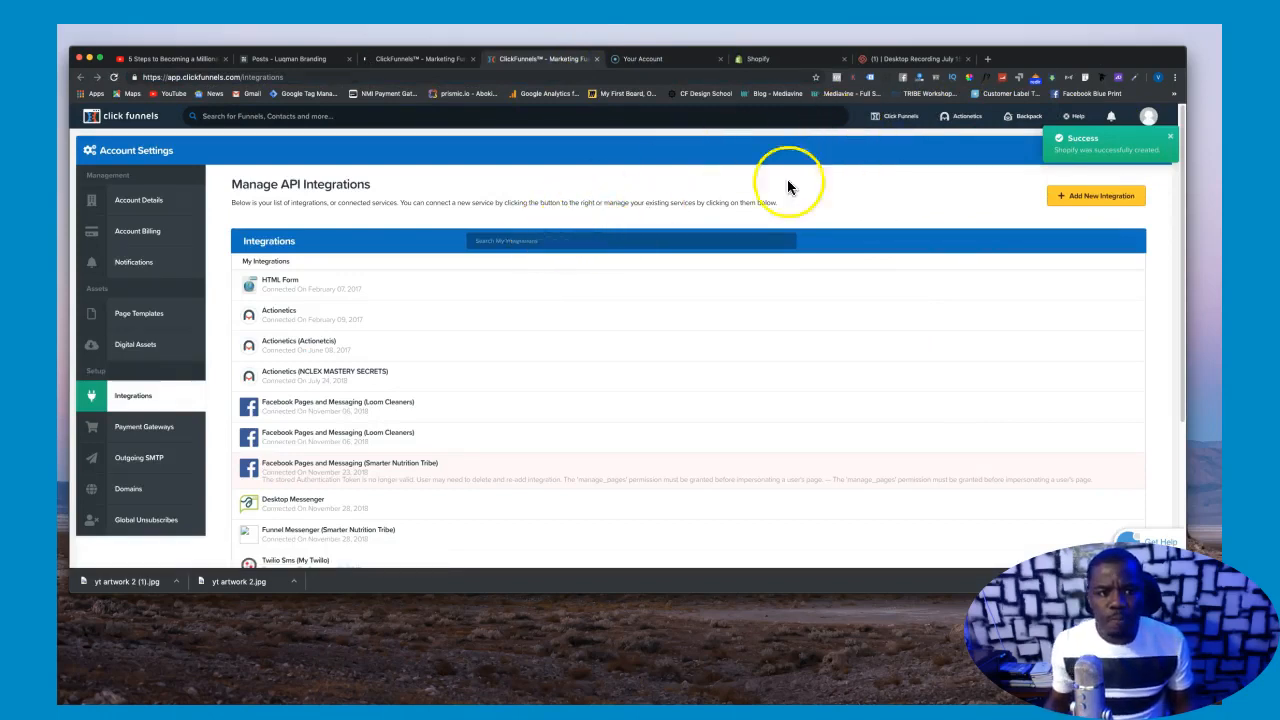
Step: Go to the Funnels list and open the Smarter Curcumin Tribe funnel
click(897, 116)
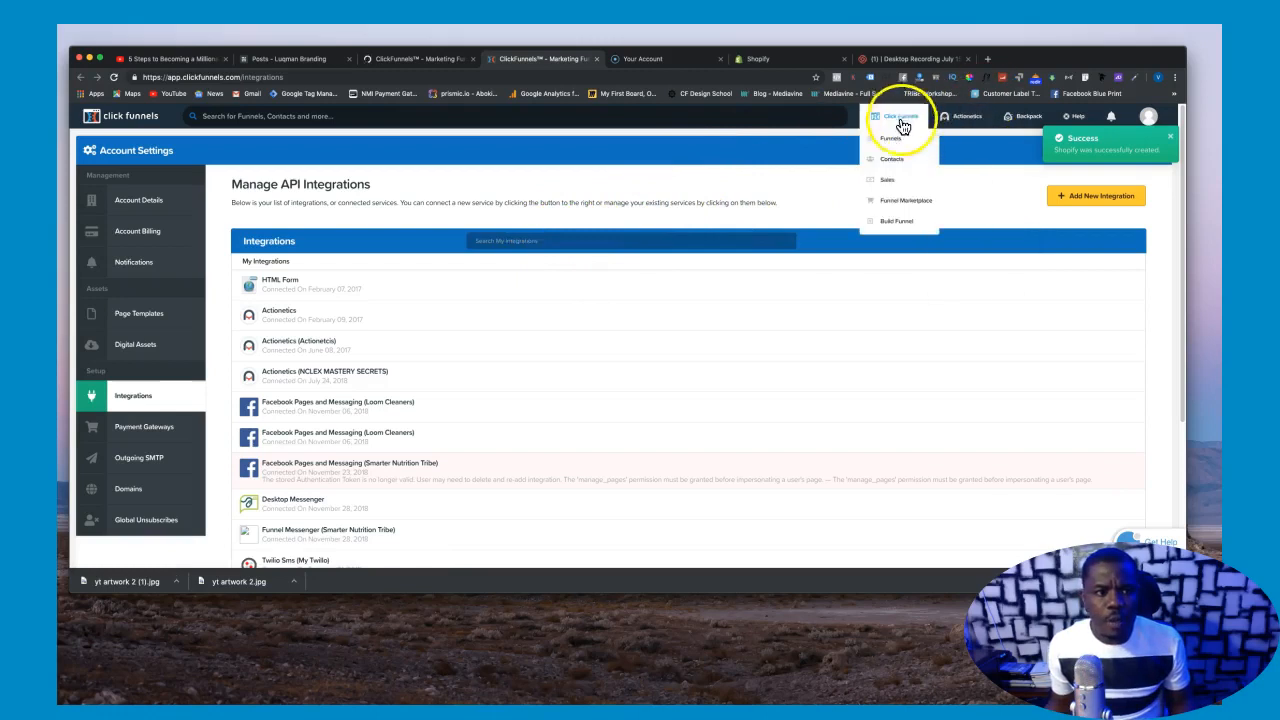
click(890, 138)
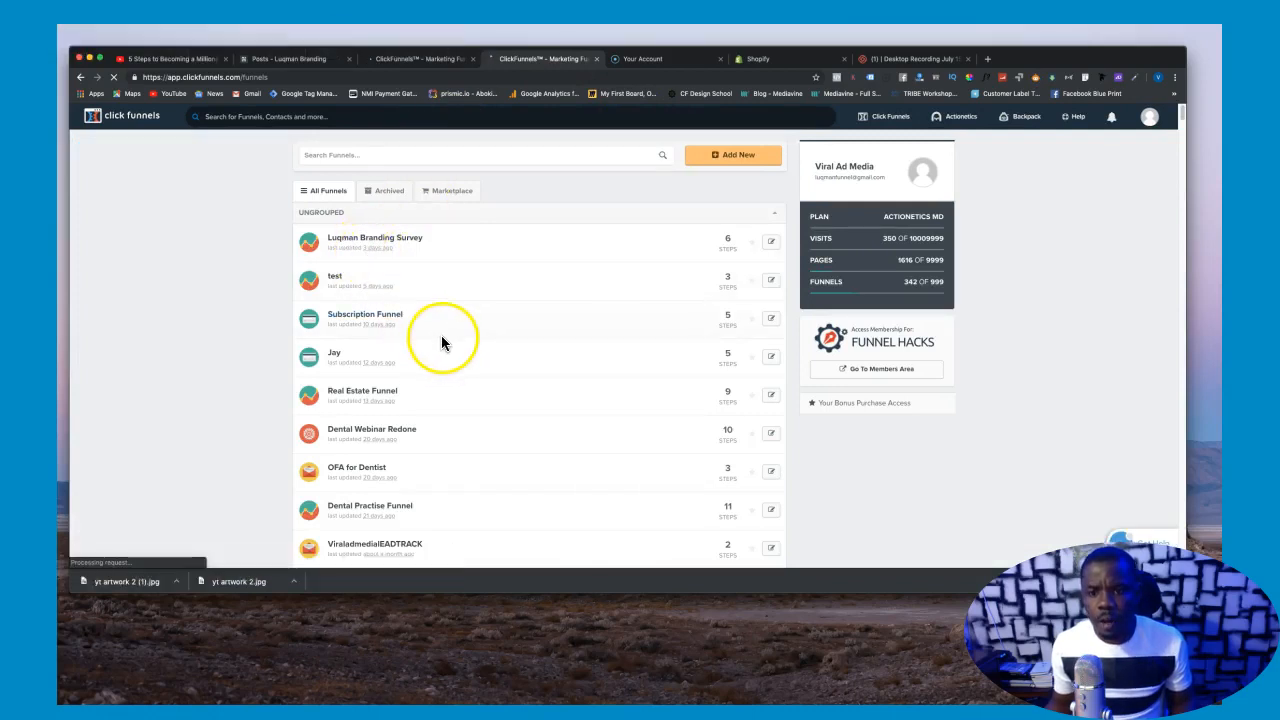
mouse_move(446, 388)
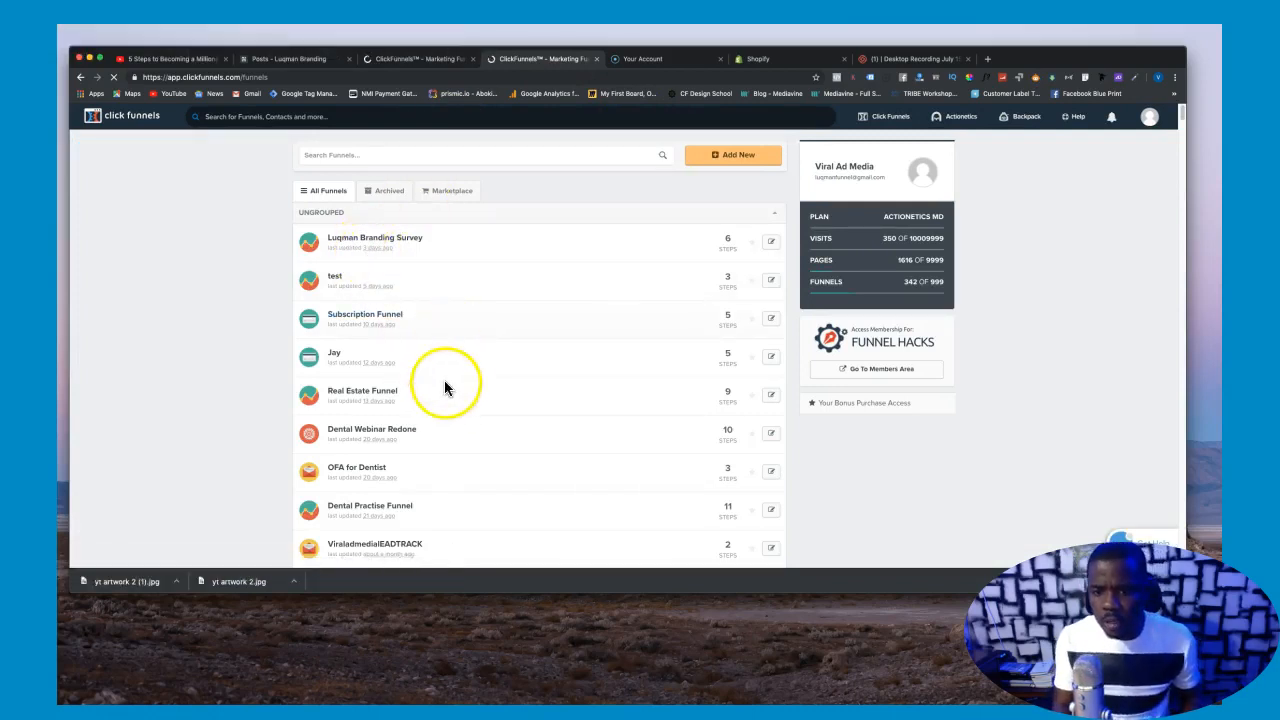
mouse_move(445, 442)
text(c)
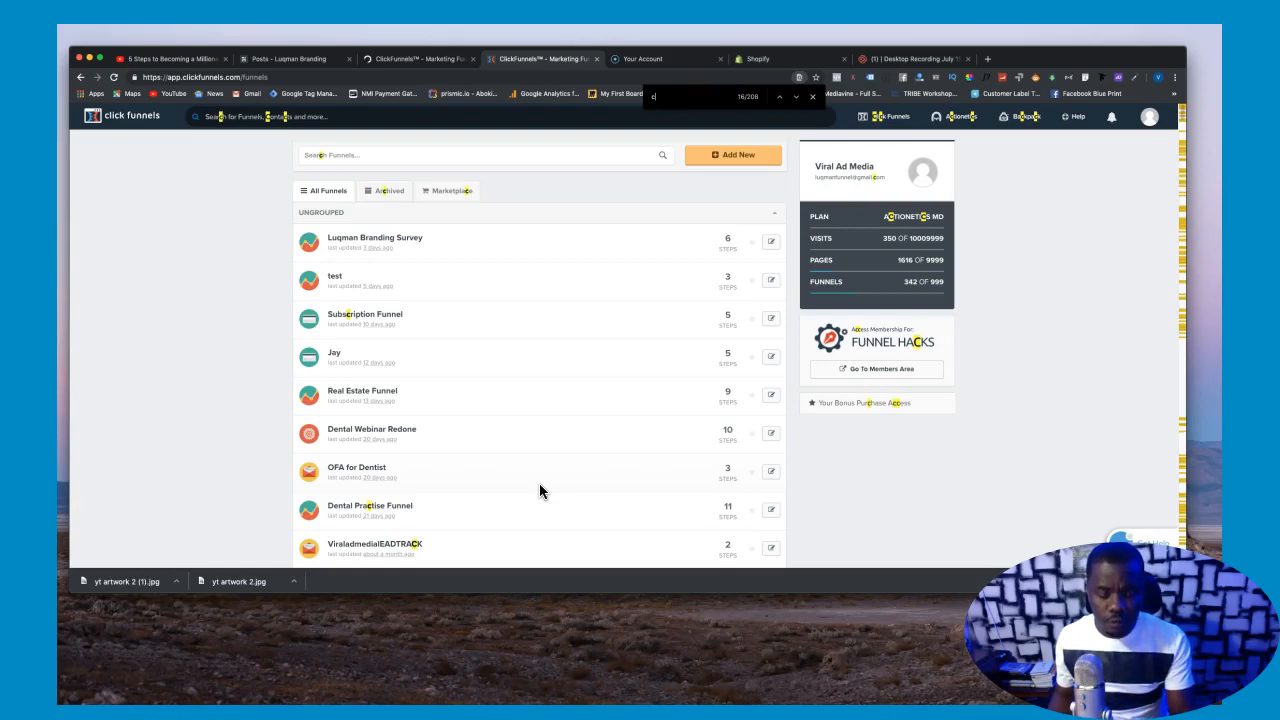
scroll(down, 3)
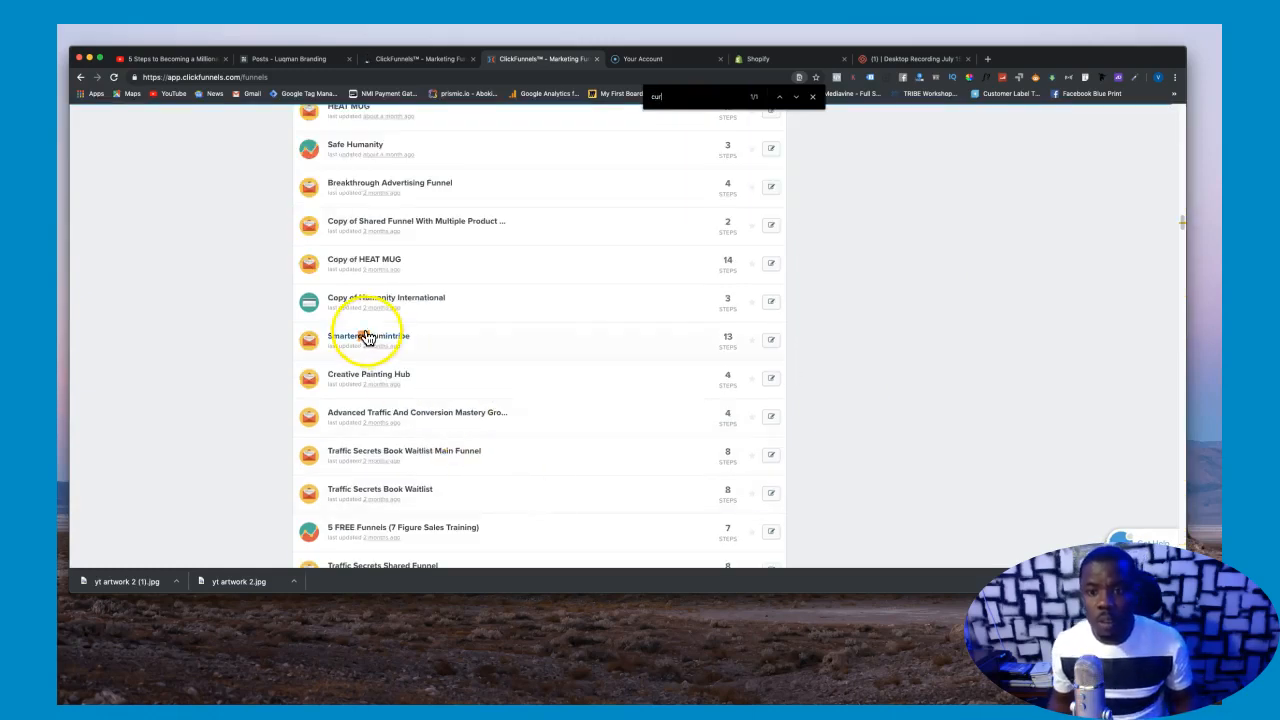
click(368, 336)
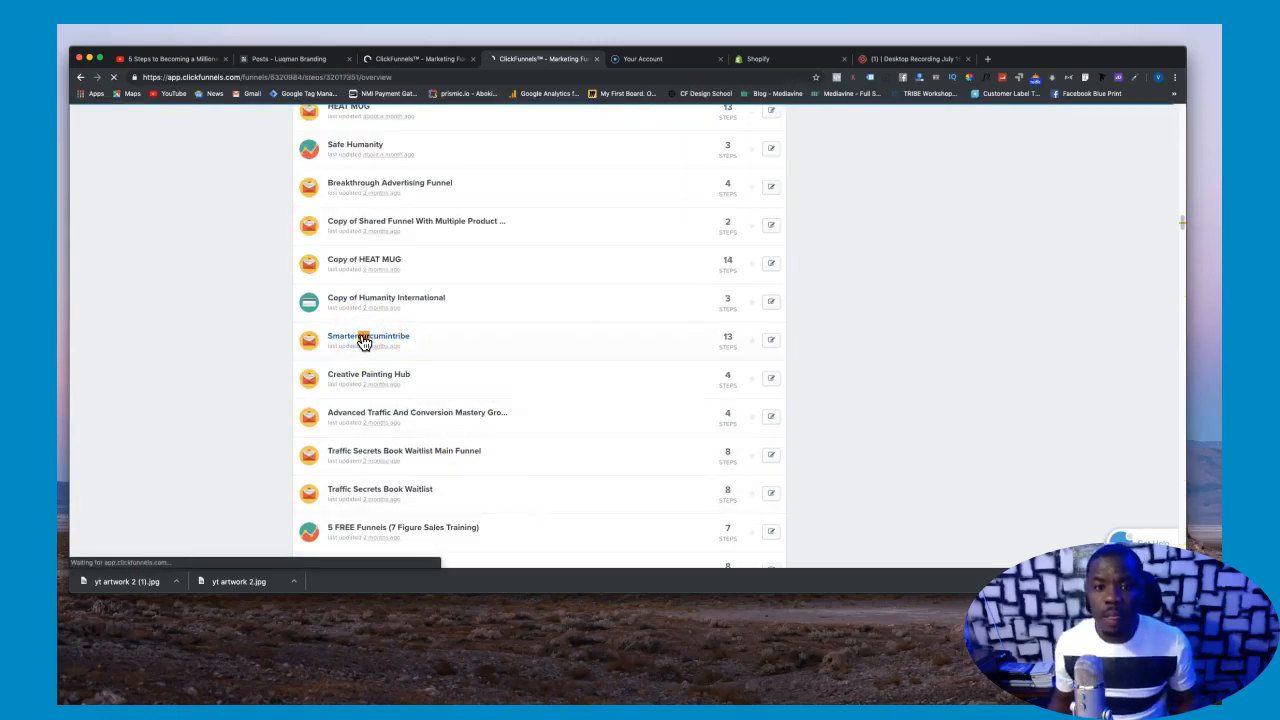
click(368, 335)
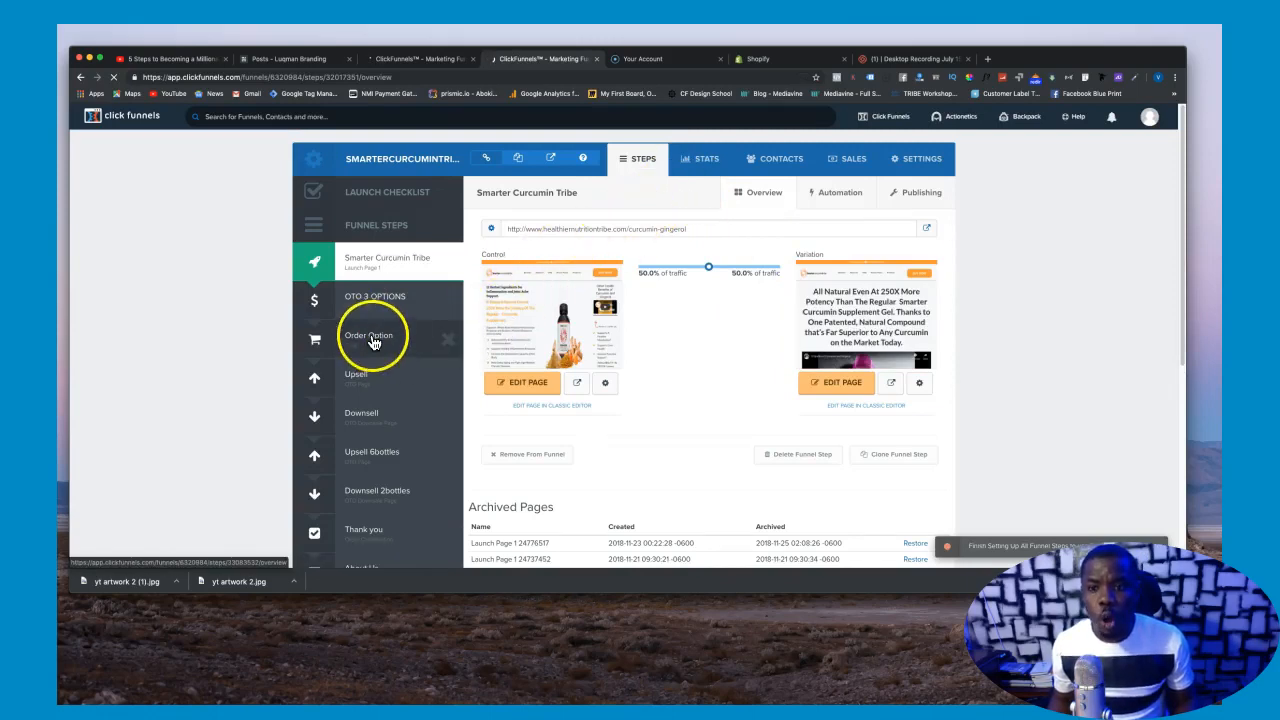
Step: Select the Order Option step and show its Products tab
click(369, 335)
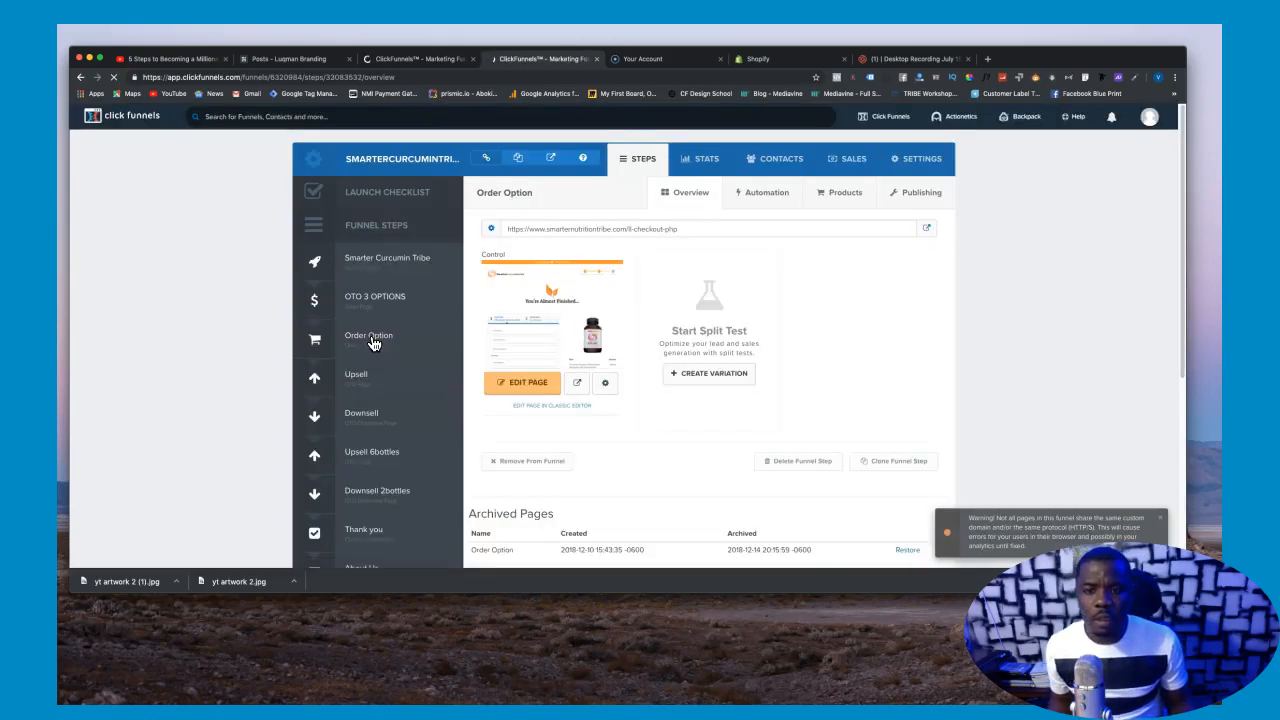
click(368, 338)
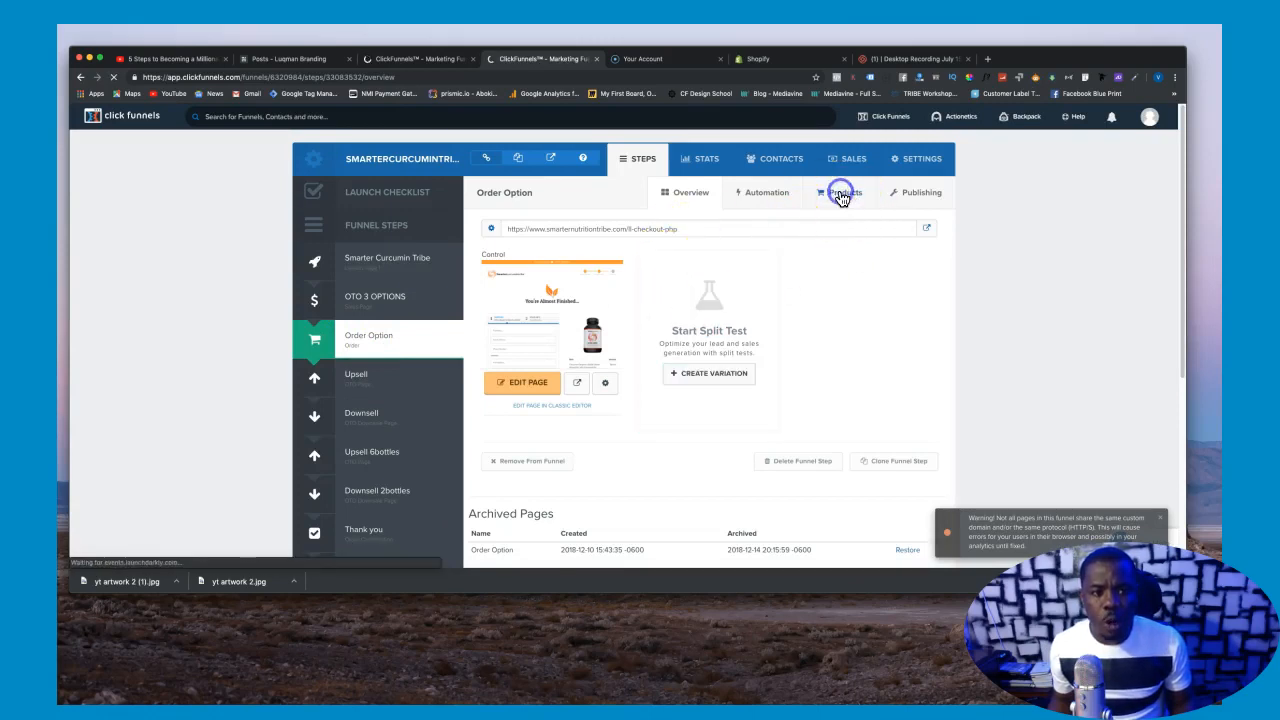
click(843, 192)
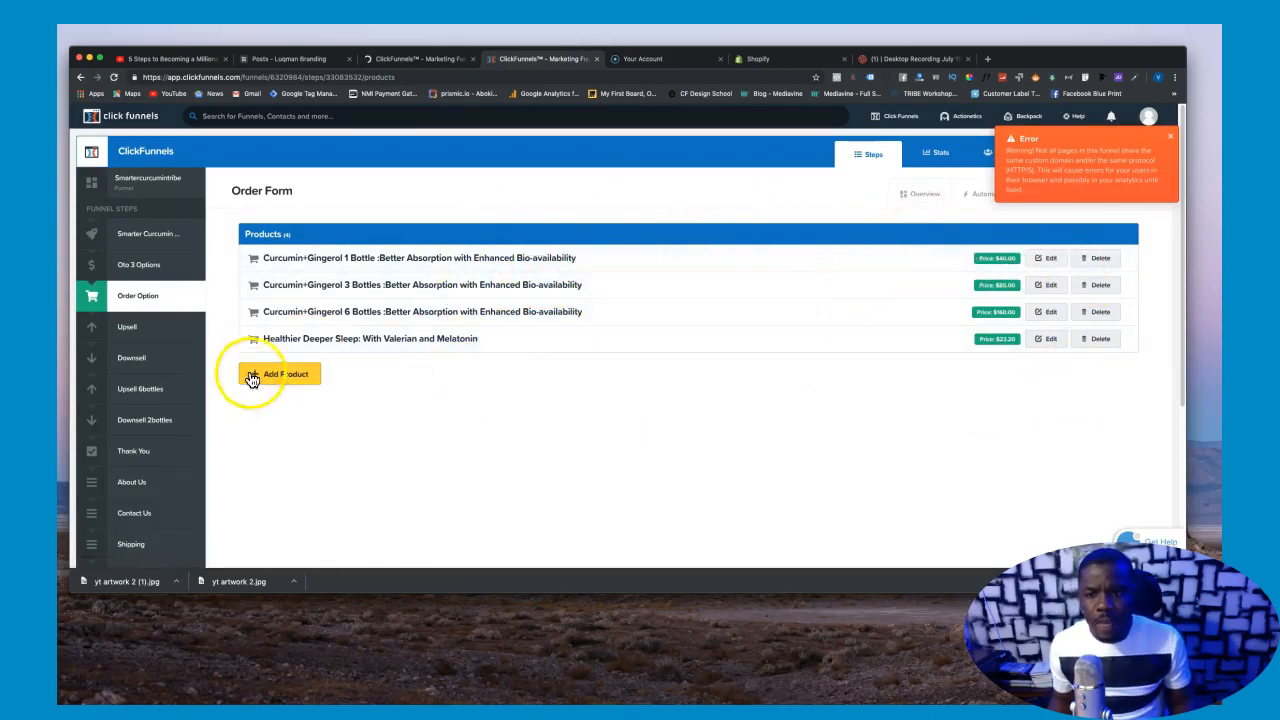
Step: Add a new one-time product paid through Stripe and save its payment options
click(278, 373)
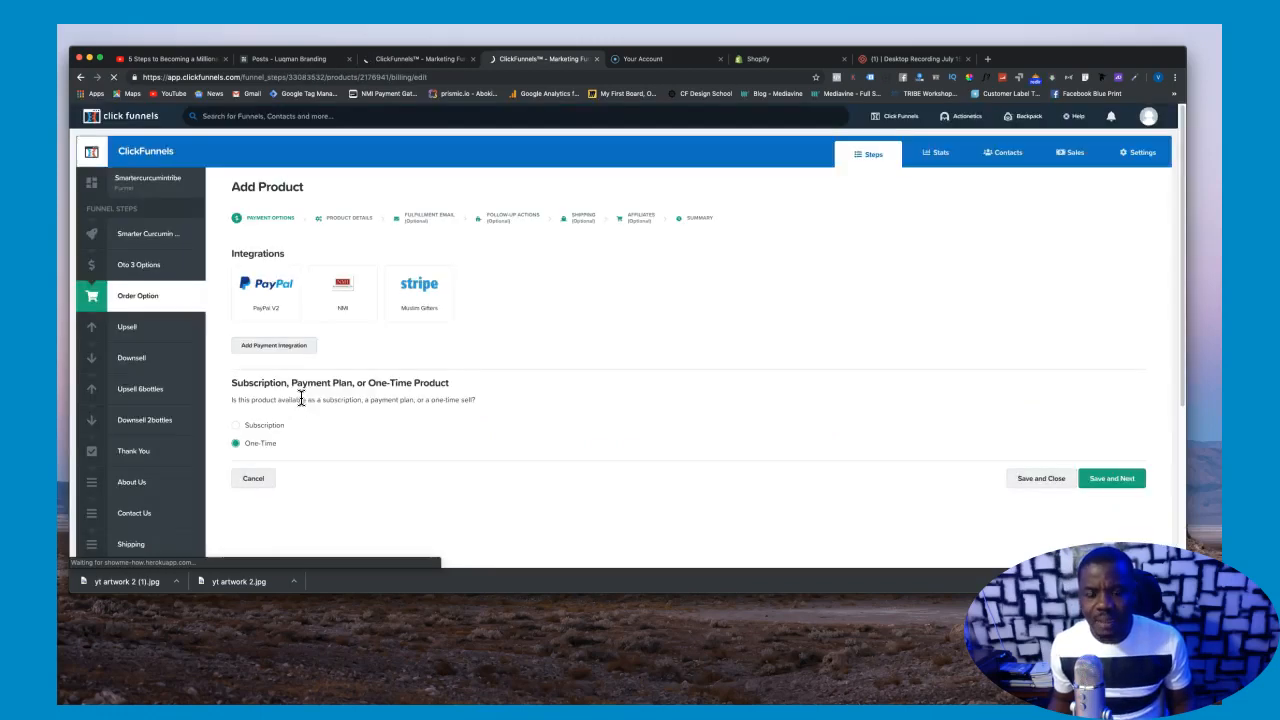
click(266, 290)
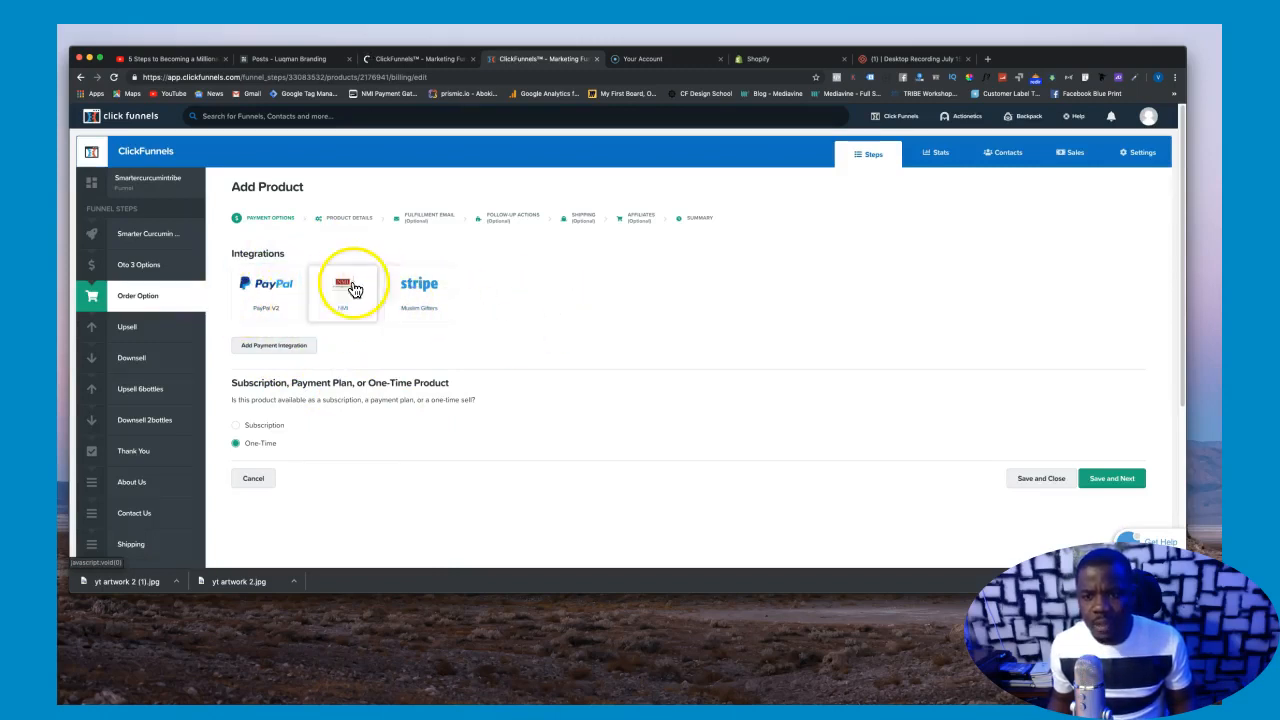
click(265, 290)
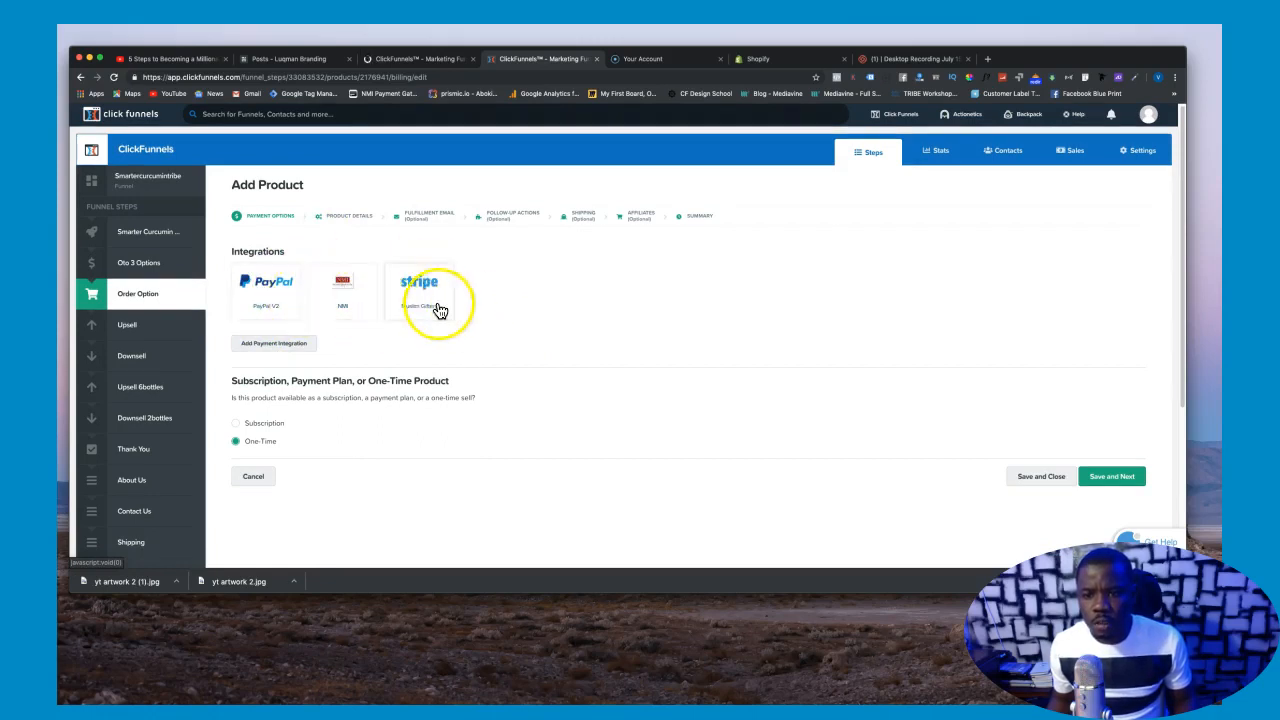
click(419, 291)
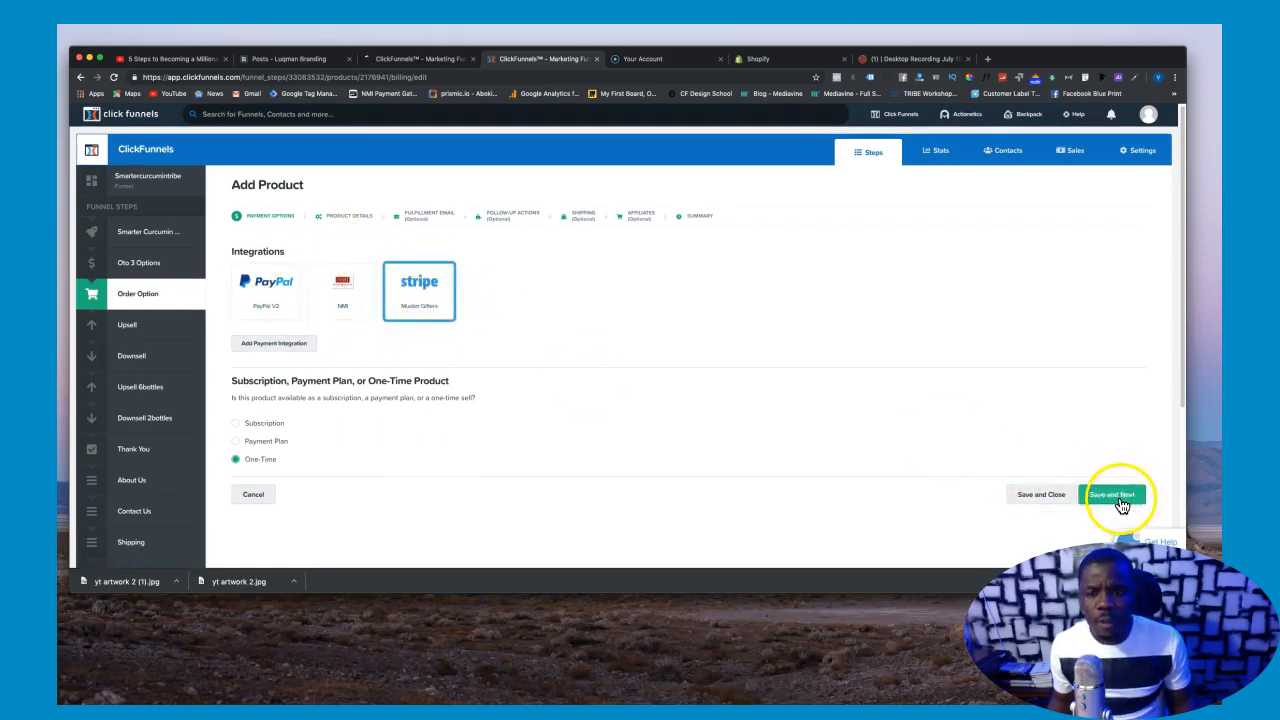
click(1117, 494)
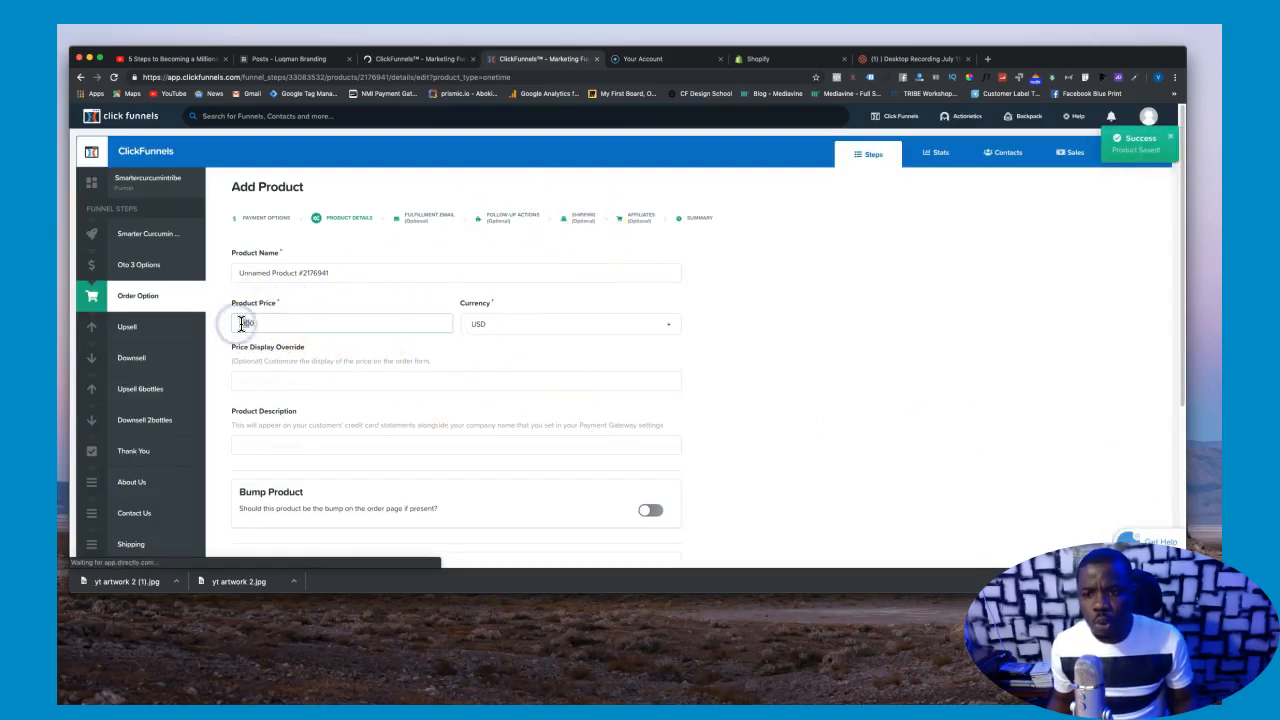
Step: Enter a product price of 1.00 and save the product details
click(340, 323)
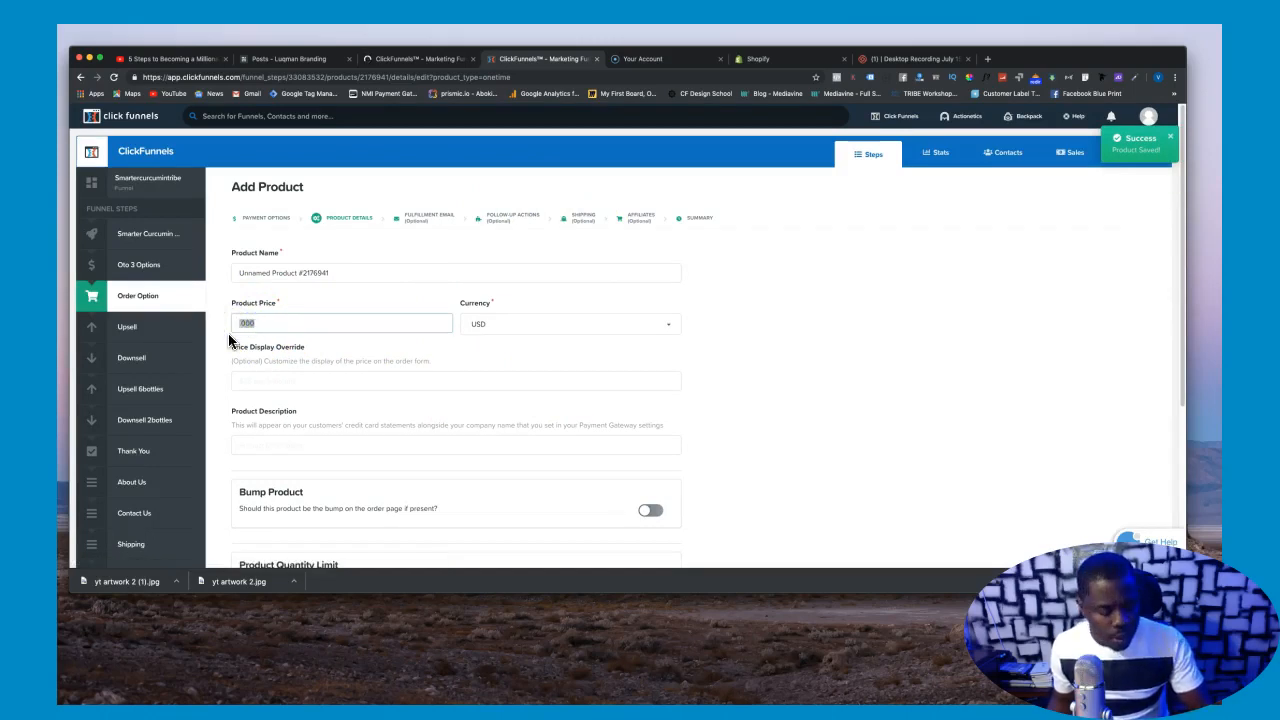
text(1)
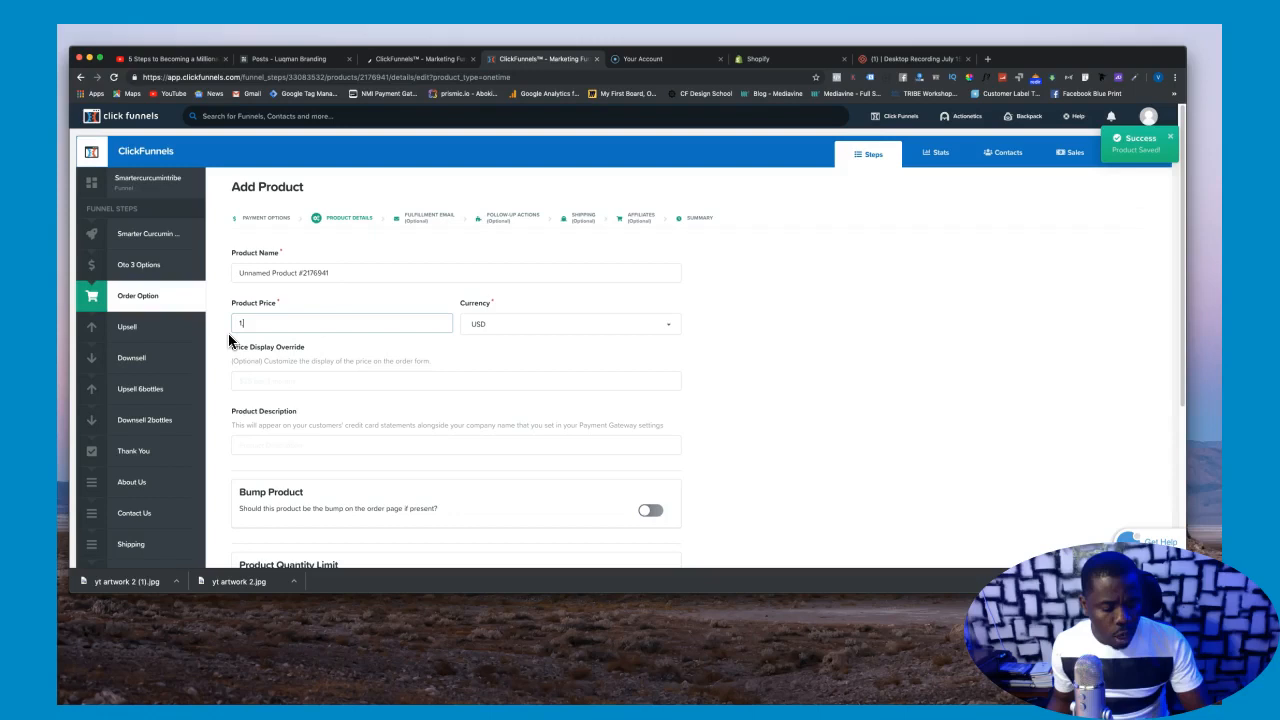
text(.00)
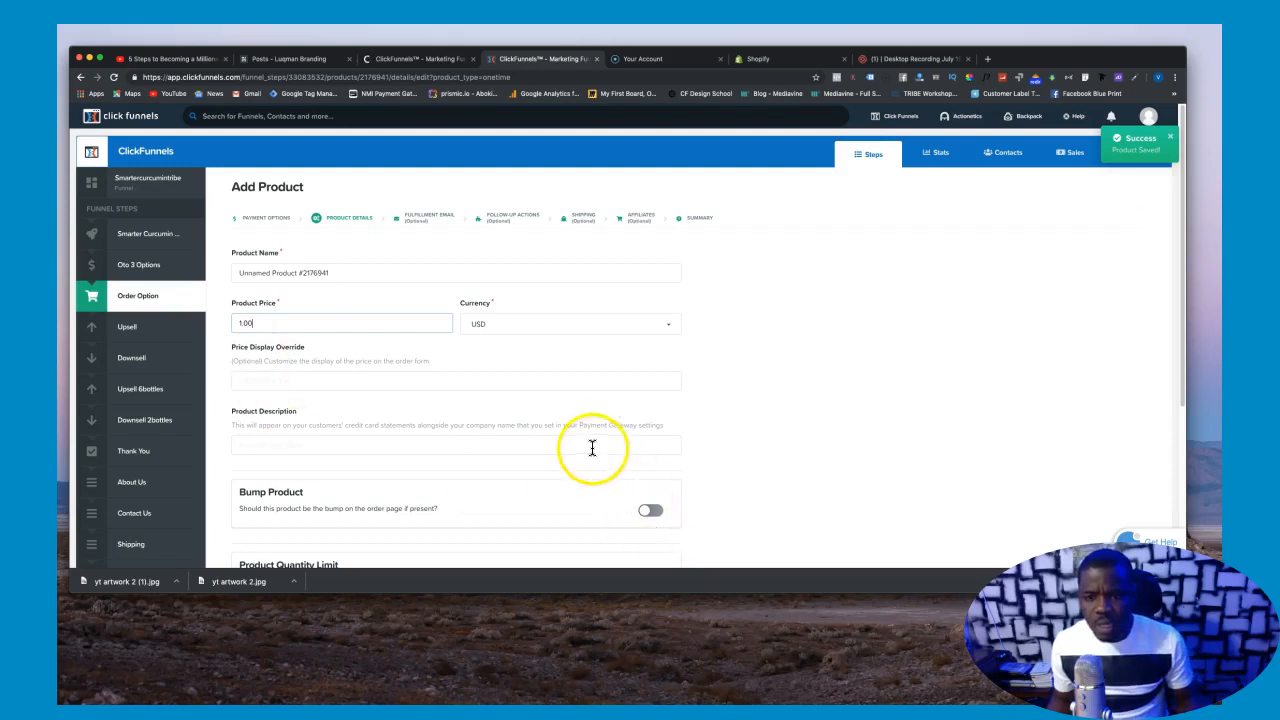
scroll(down, 3)
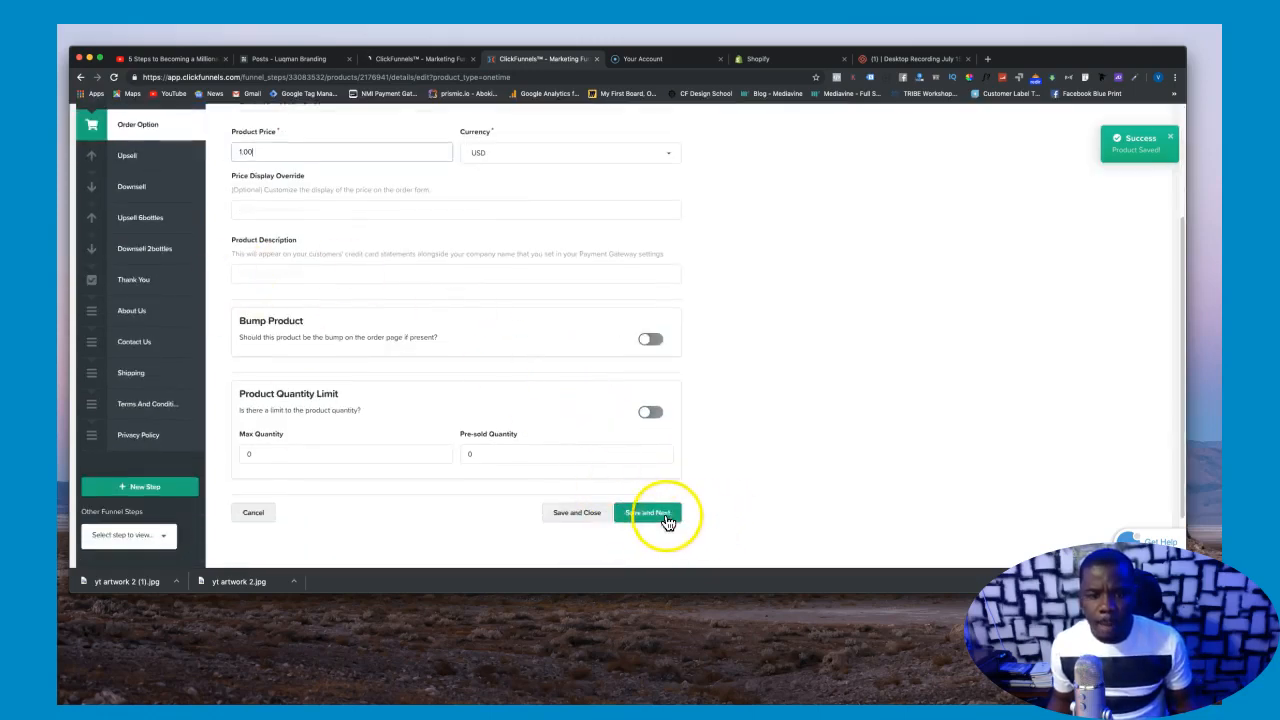
click(648, 513)
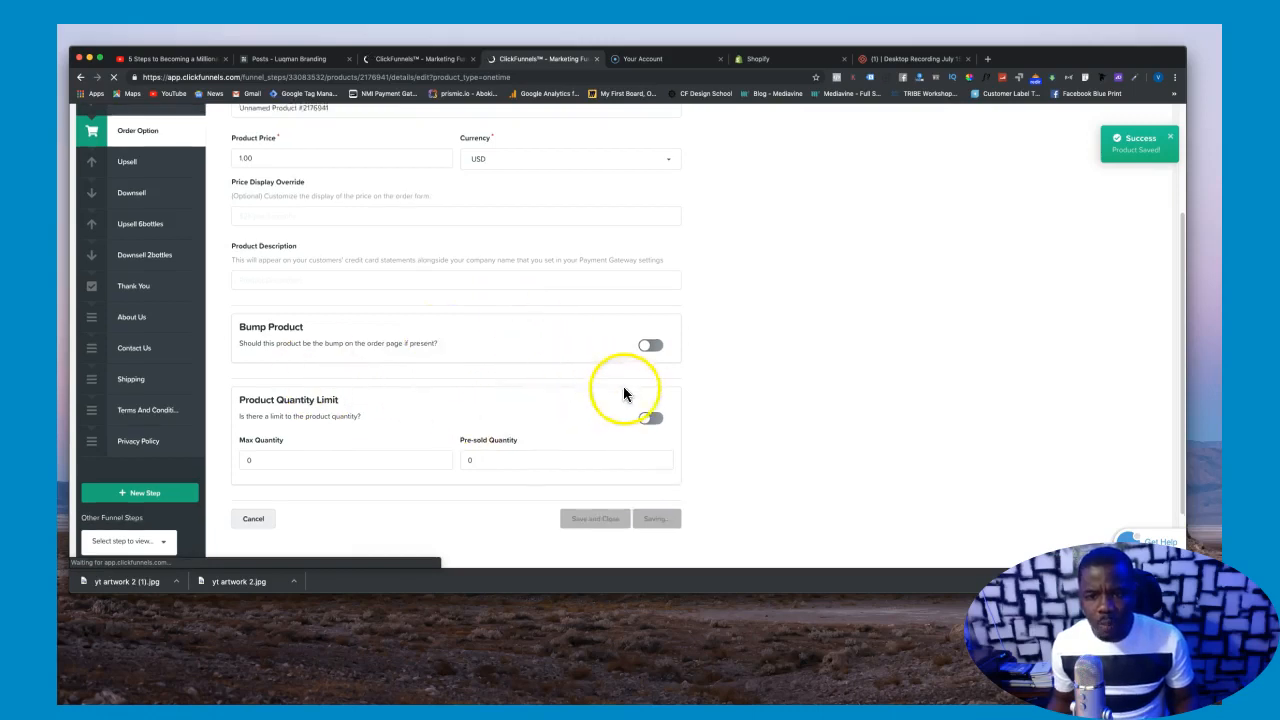
mouse_move(678, 400)
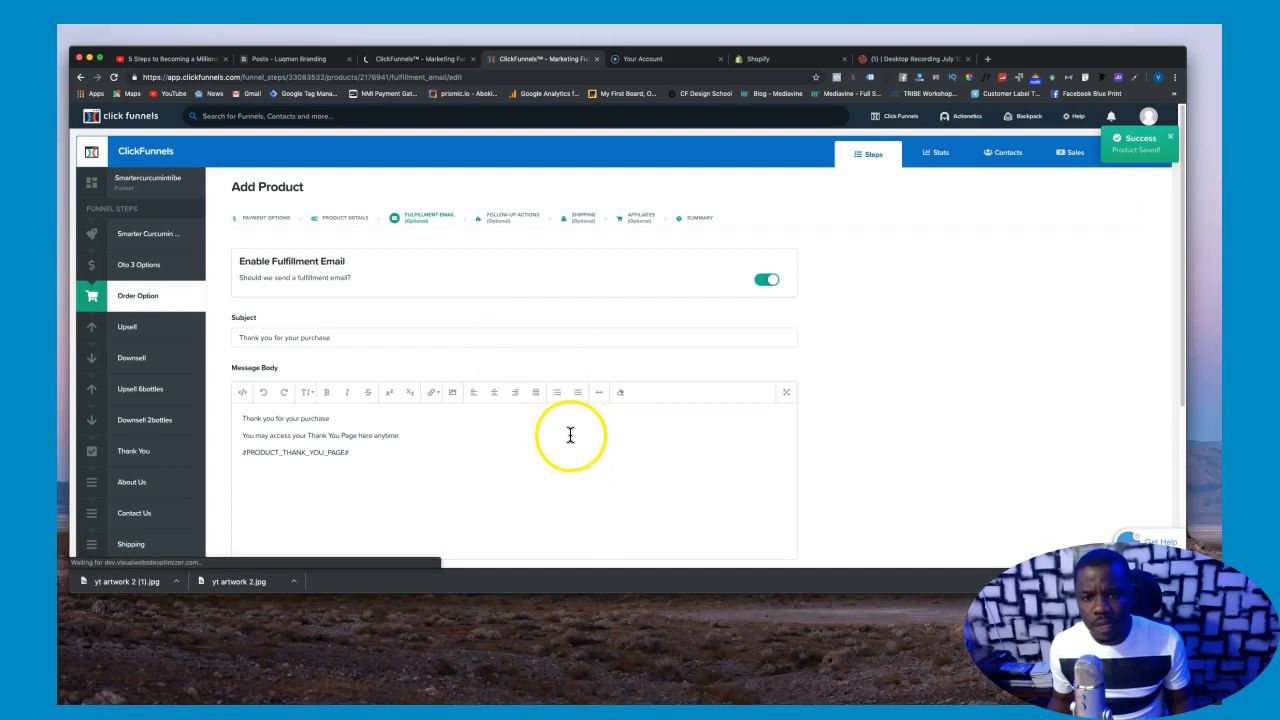
Step: Save the fulfillment email, then pick Actionetics as the follow-up action integration and save
scroll(down, 3)
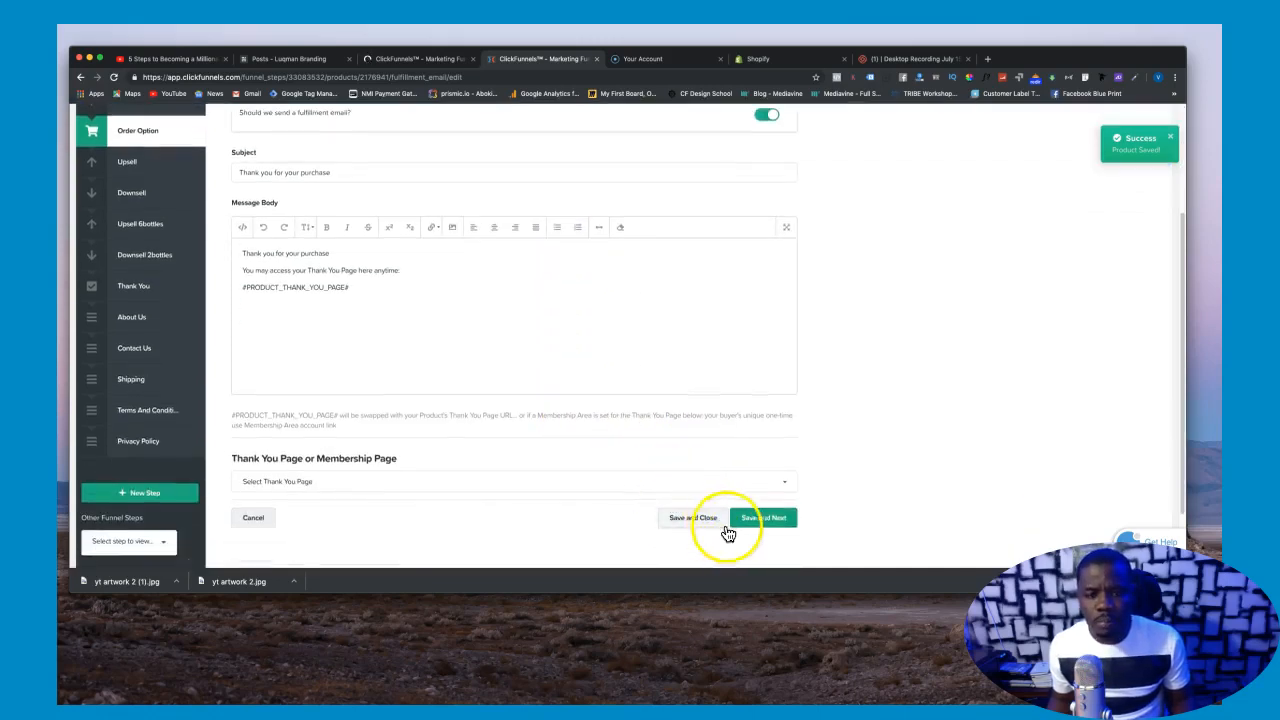
click(764, 517)
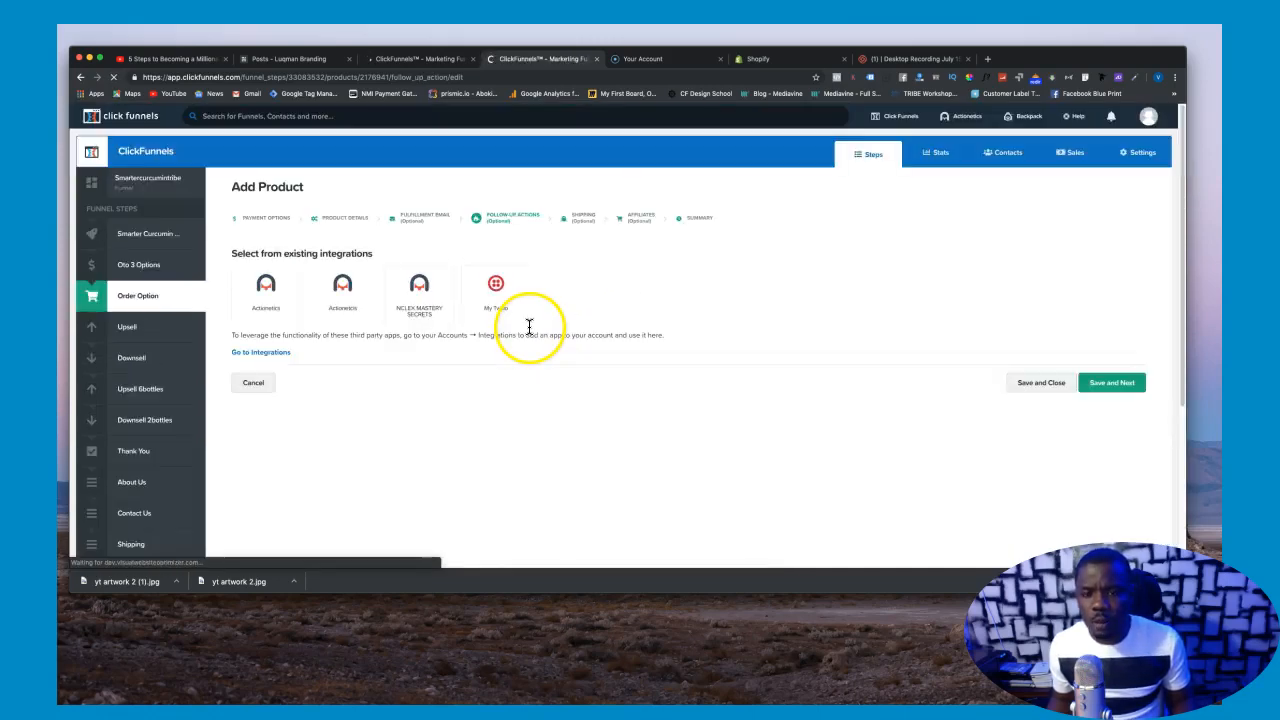
click(418, 290)
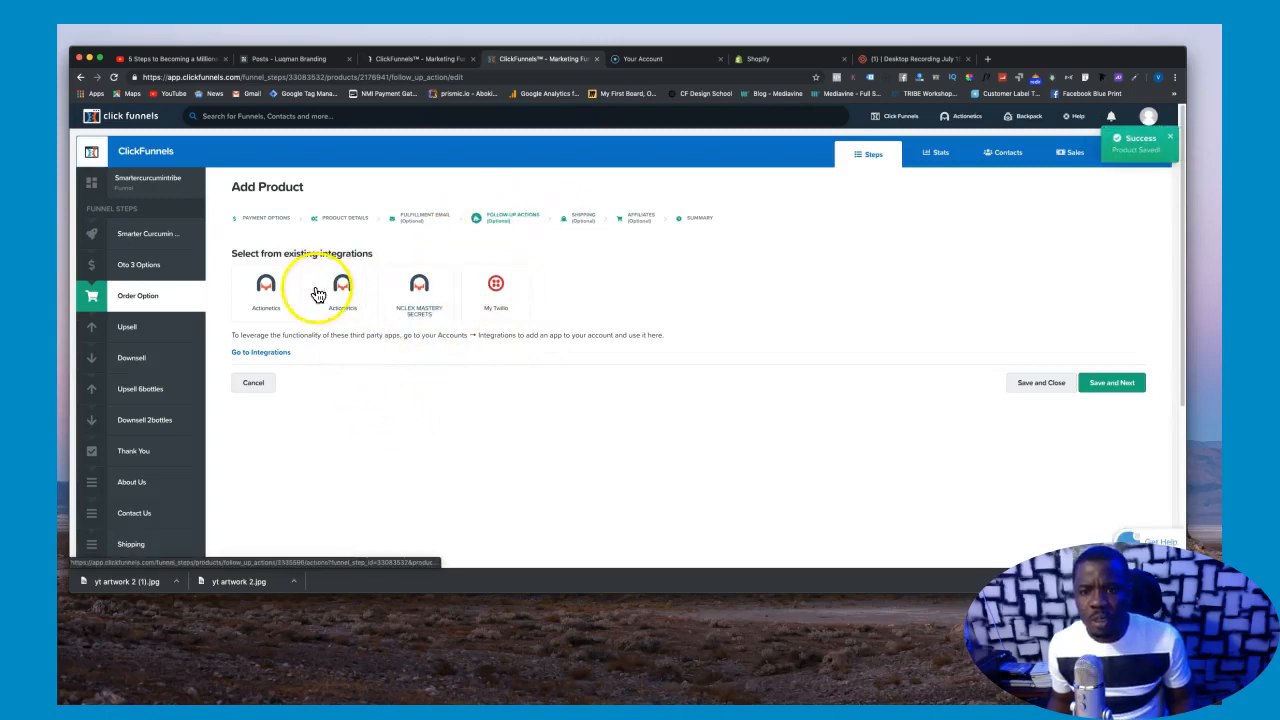
click(266, 293)
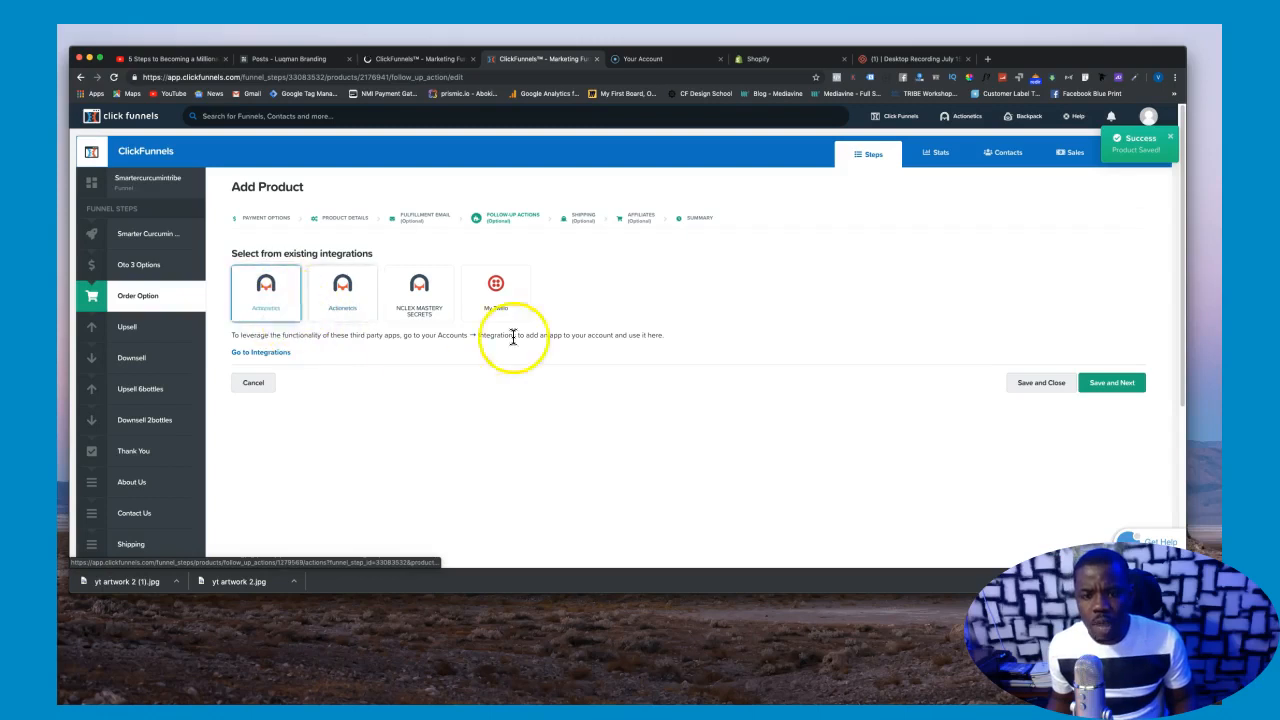
click(1112, 382)
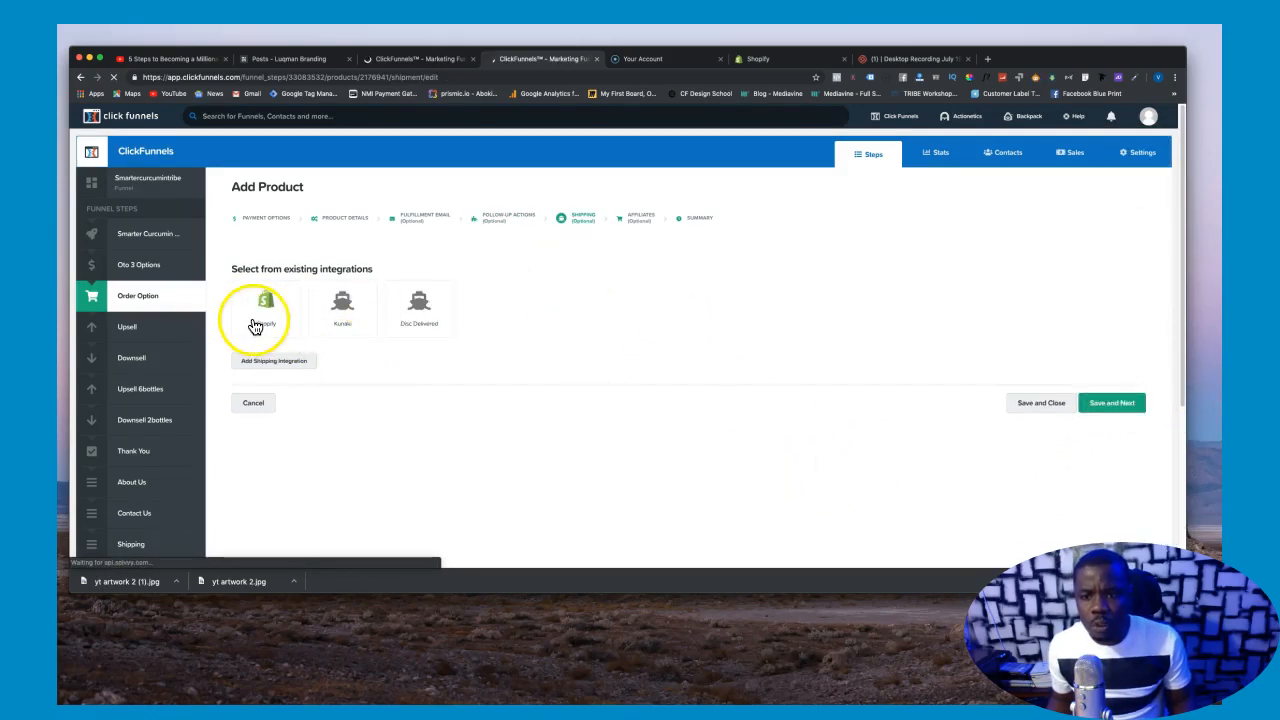
Step: Ship through Shopify using SKU 'curcumin test (curc1000)' and save the shipping settings
click(265, 308)
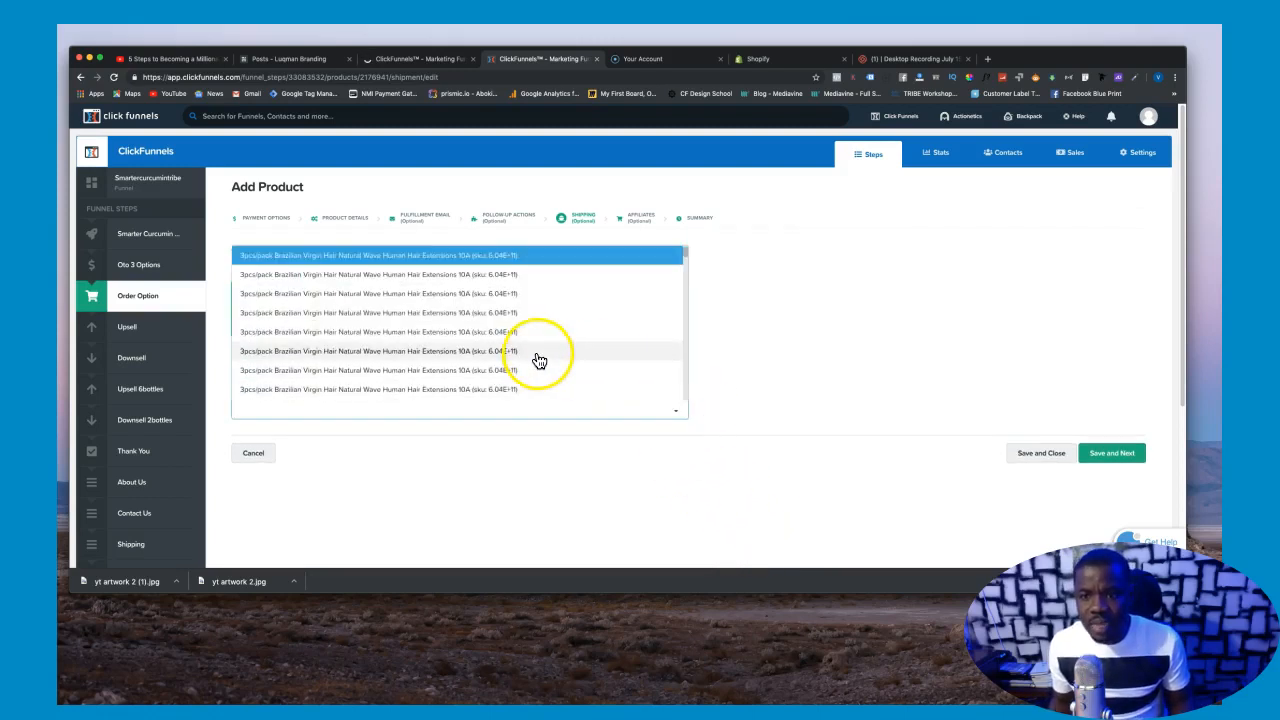
scroll(down, 3)
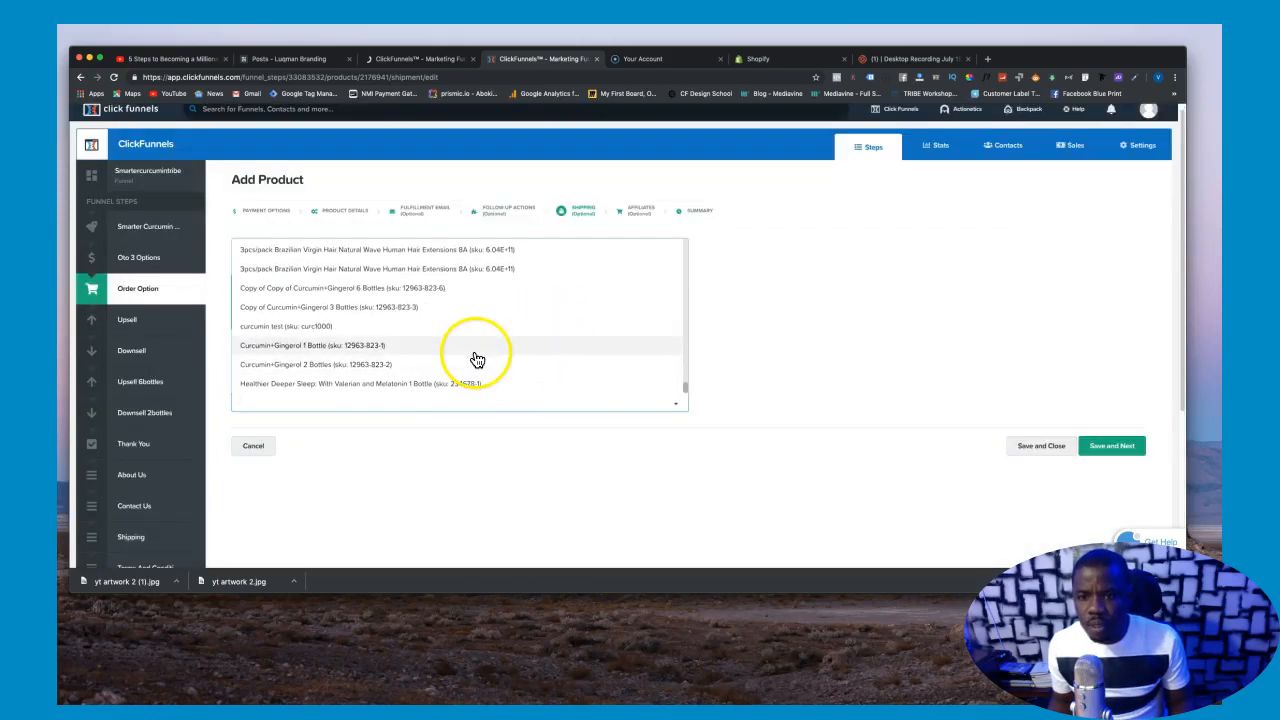
mouse_move(300, 343)
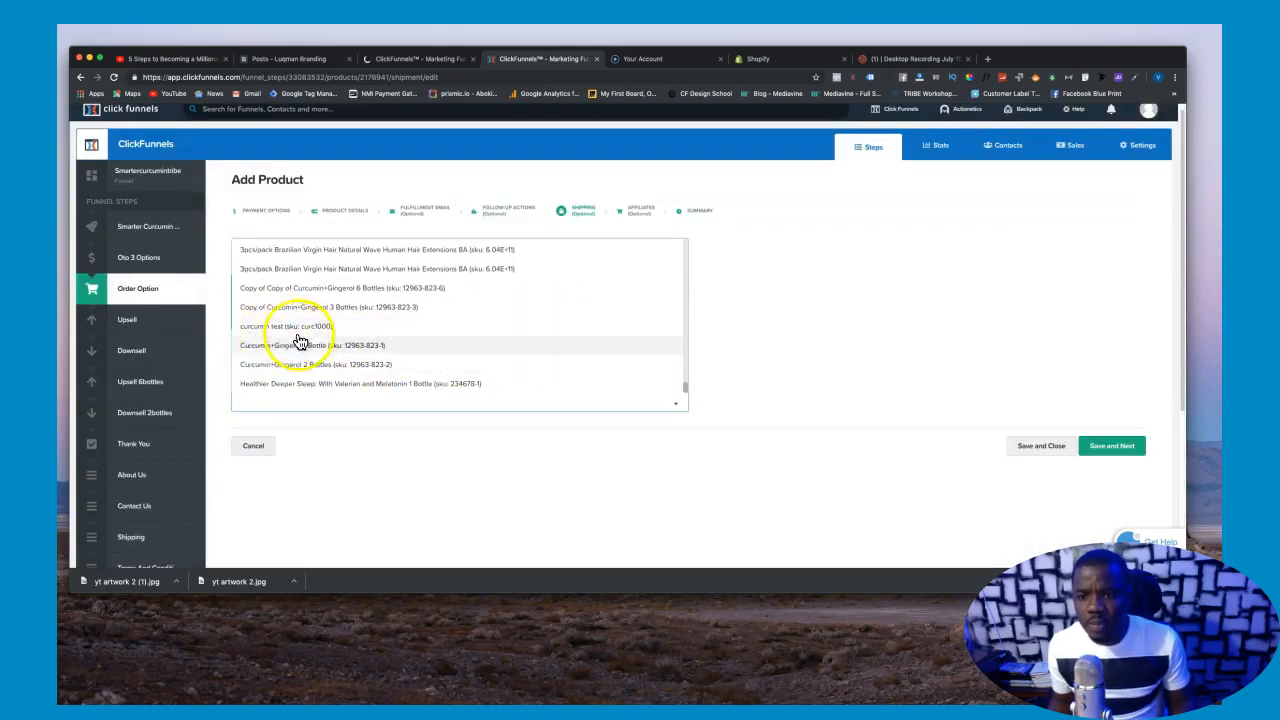
click(290, 326)
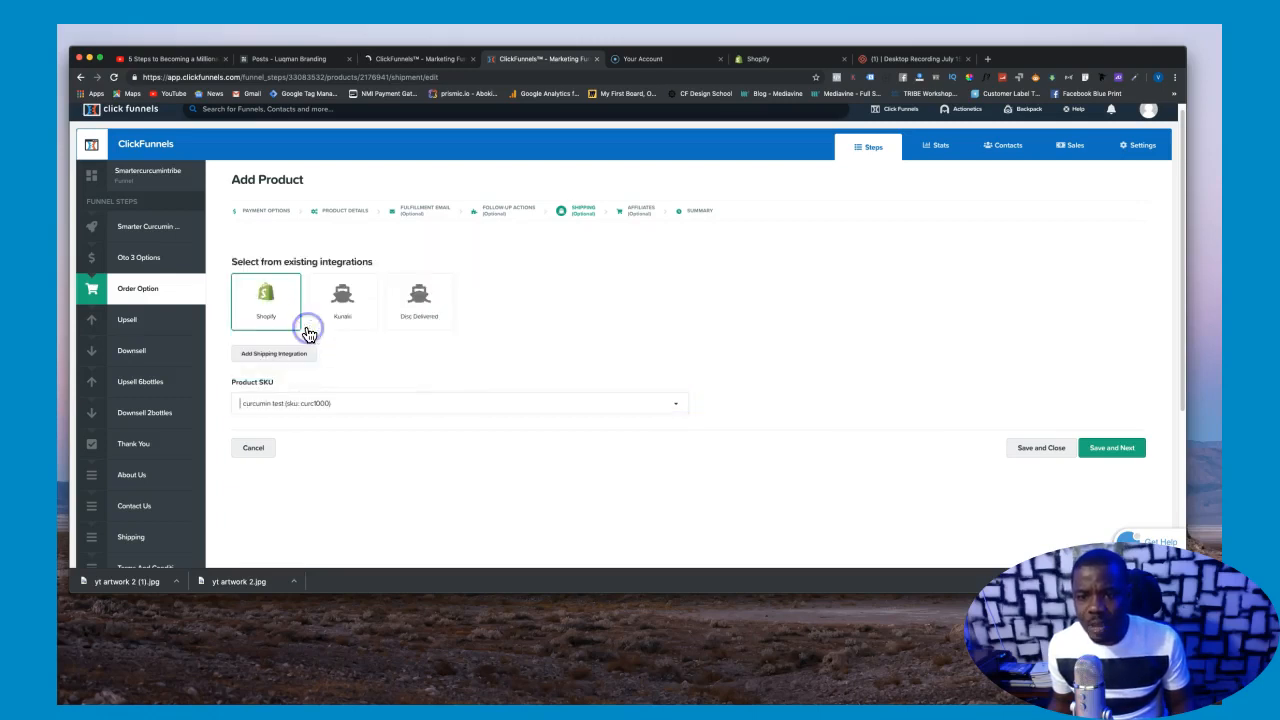
click(1112, 447)
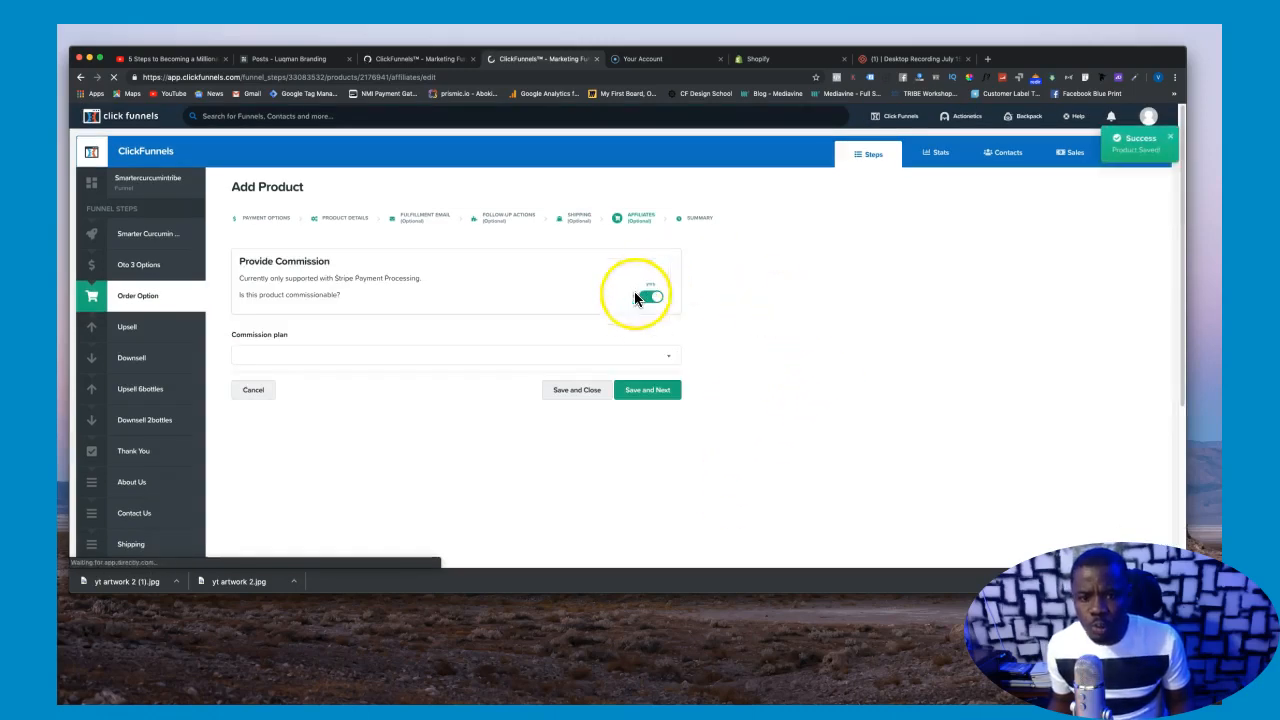
Step: Mark the product as not commissionable and save to show the Stripe 1.00 USD summary
click(651, 296)
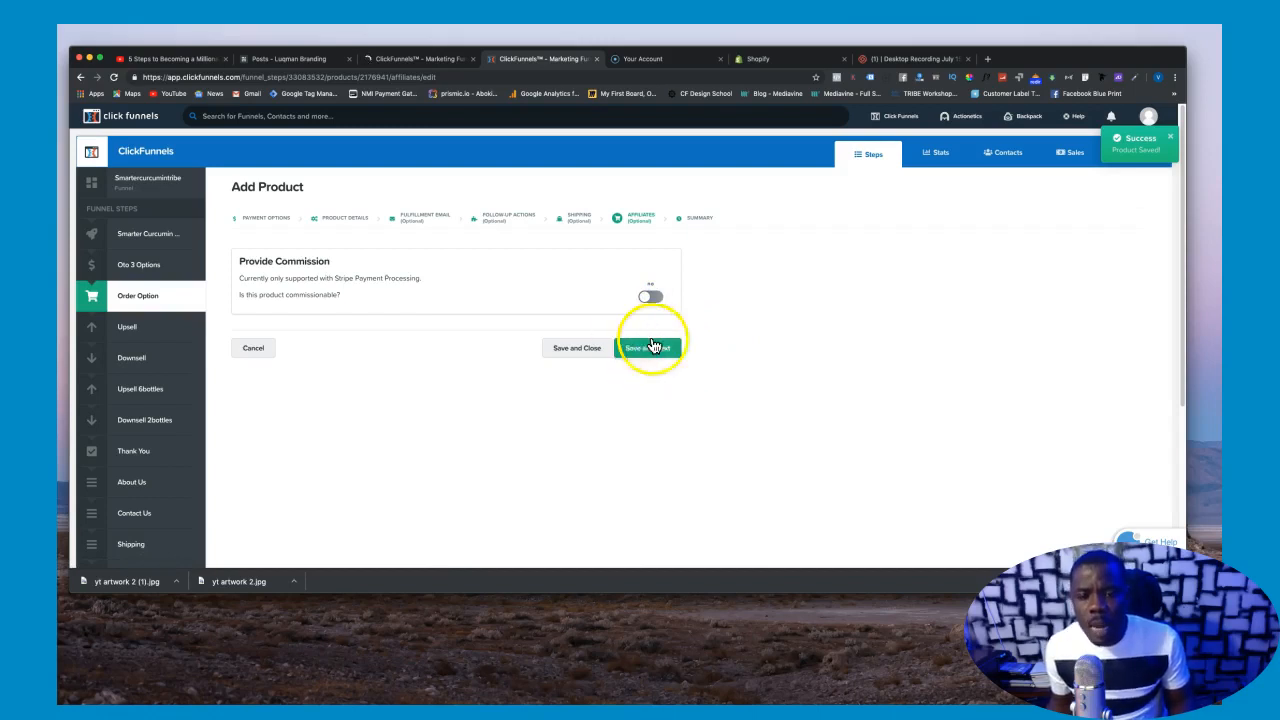
click(650, 347)
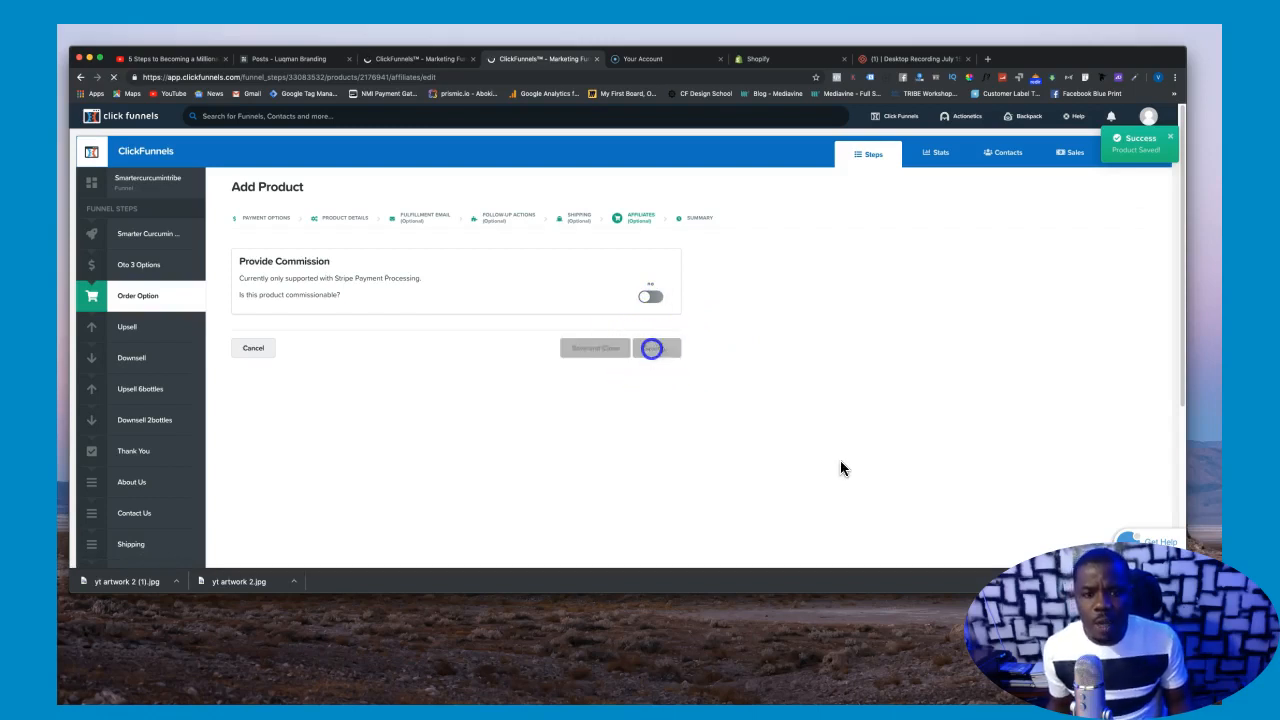
click(652, 348)
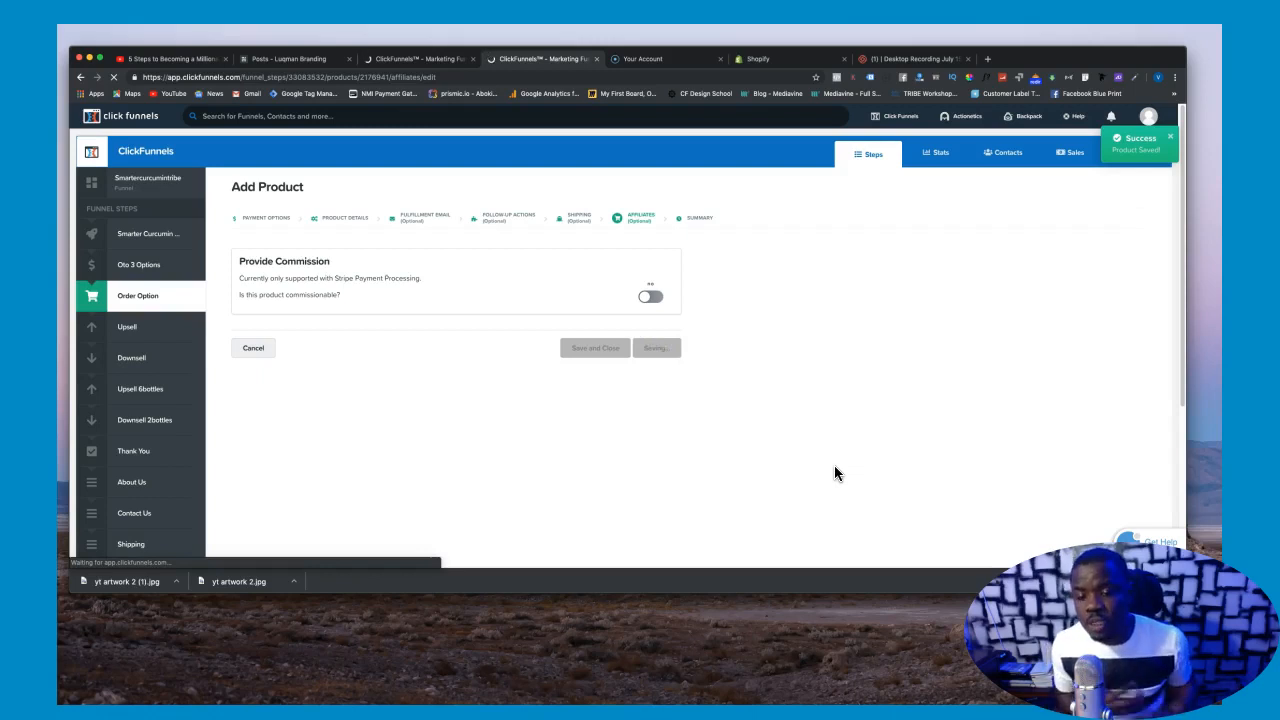
click(594, 347)
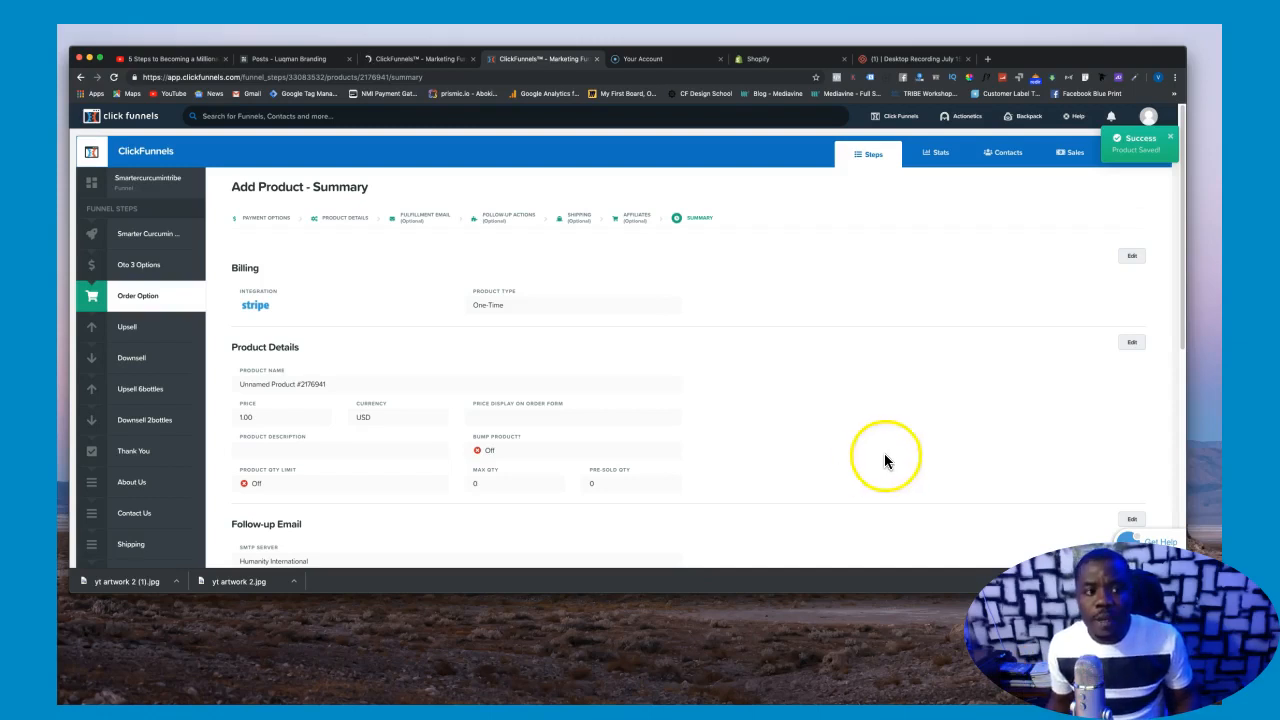
mouse_move(884, 351)
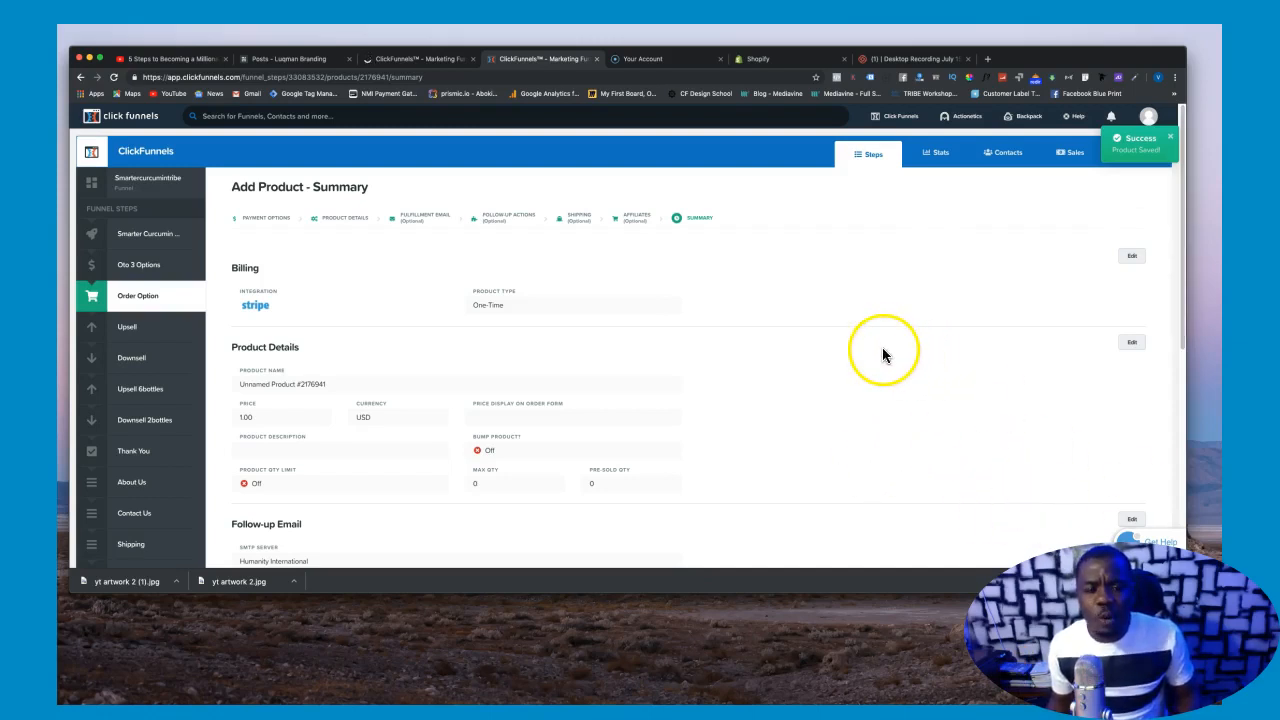